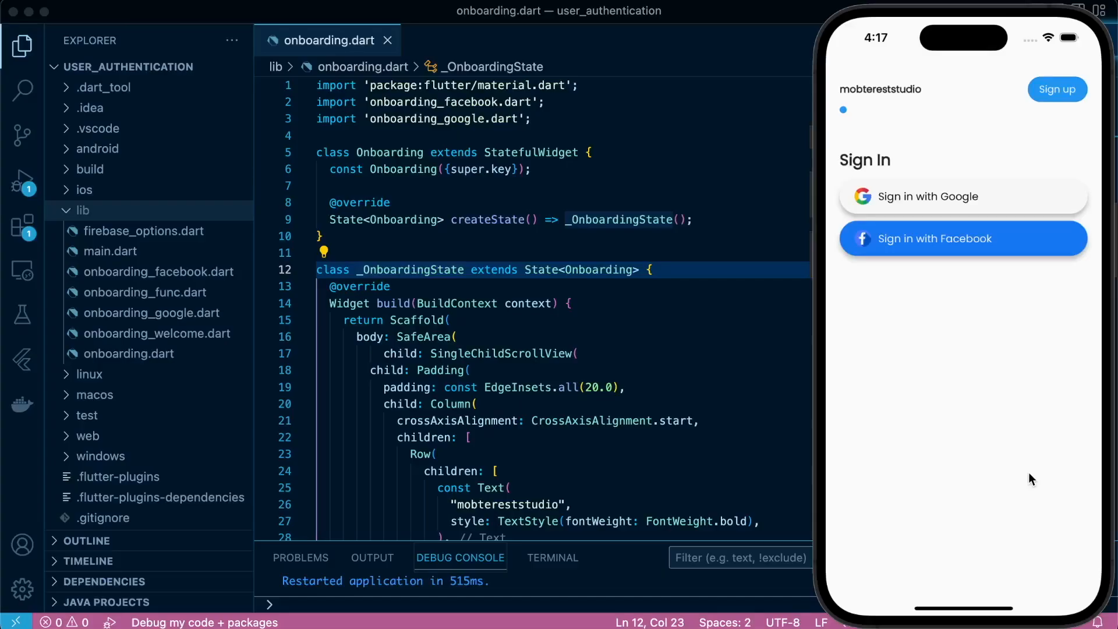
Create onboarding_github.dart in lib with a GithubAuthentication stateful widget returning Container().
click(172, 67)
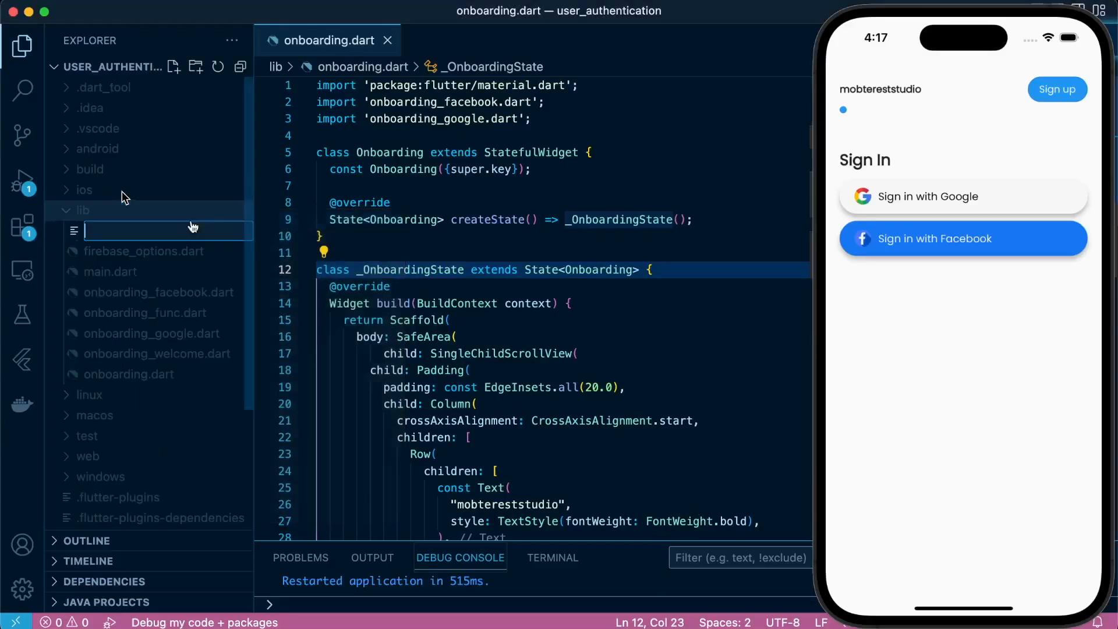
text(onboardin)
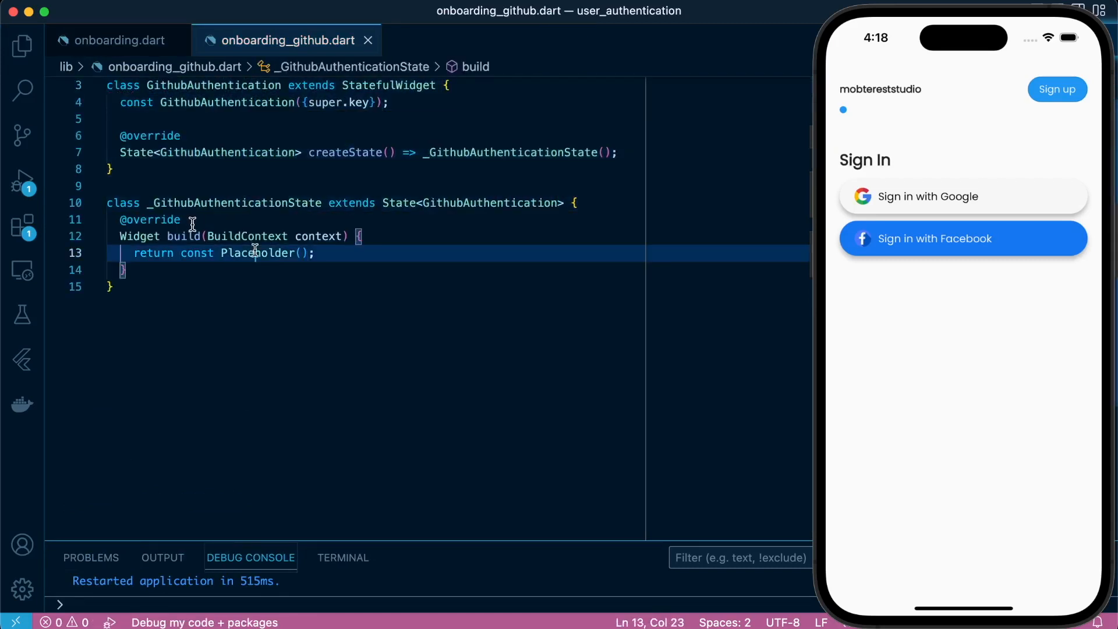
text(Container)
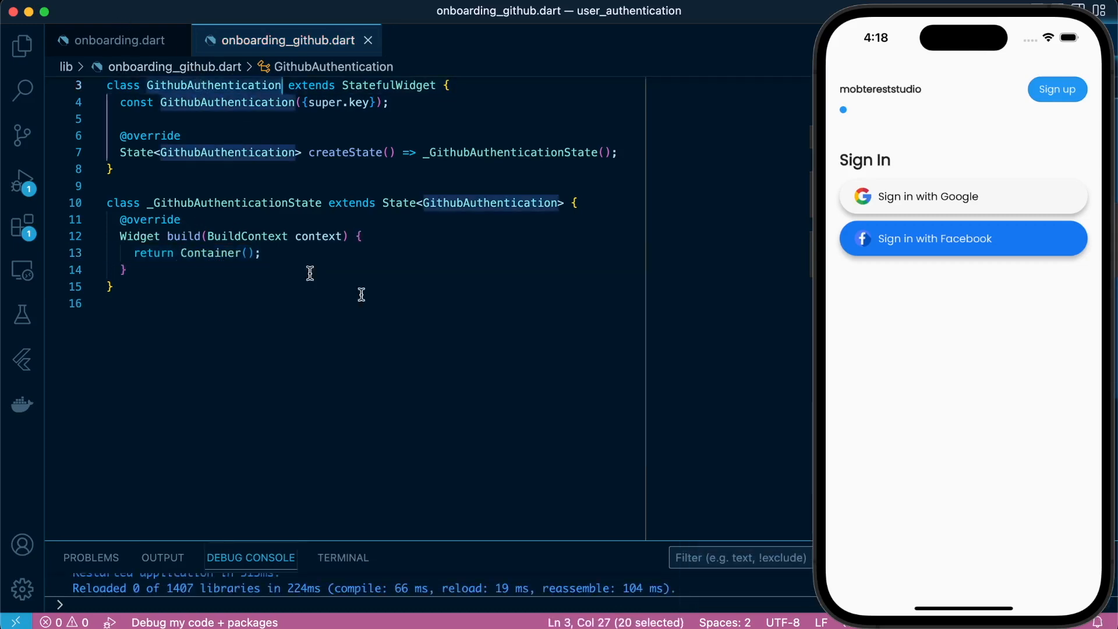
click(24, 45)
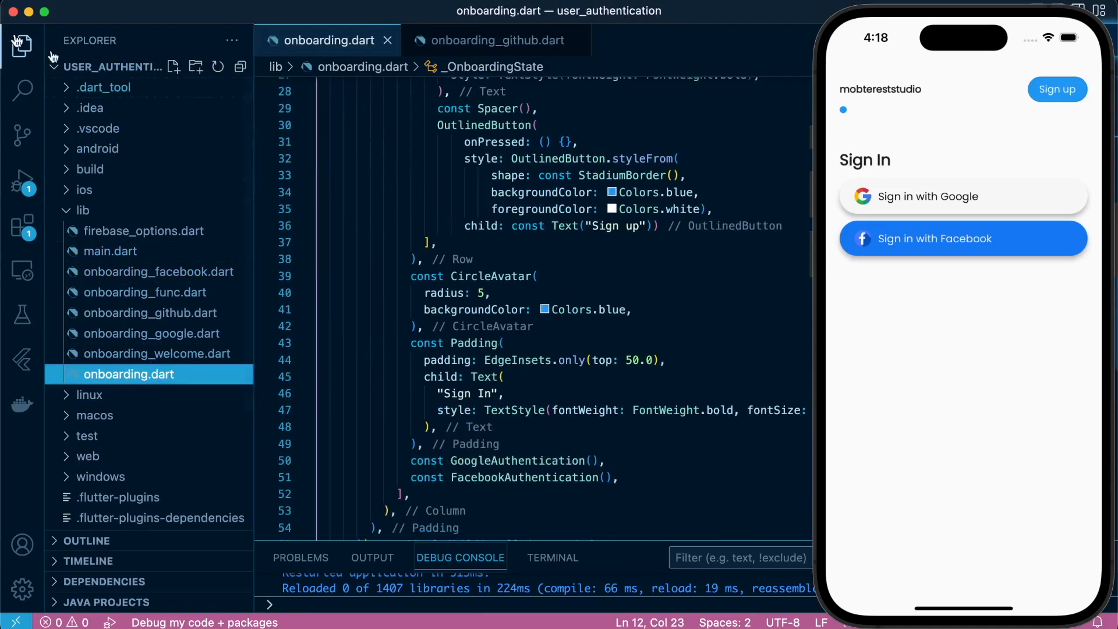
Add const GithubAuthentication() after FacebookAuthentication() in the sign-in Column children.
text(cost)
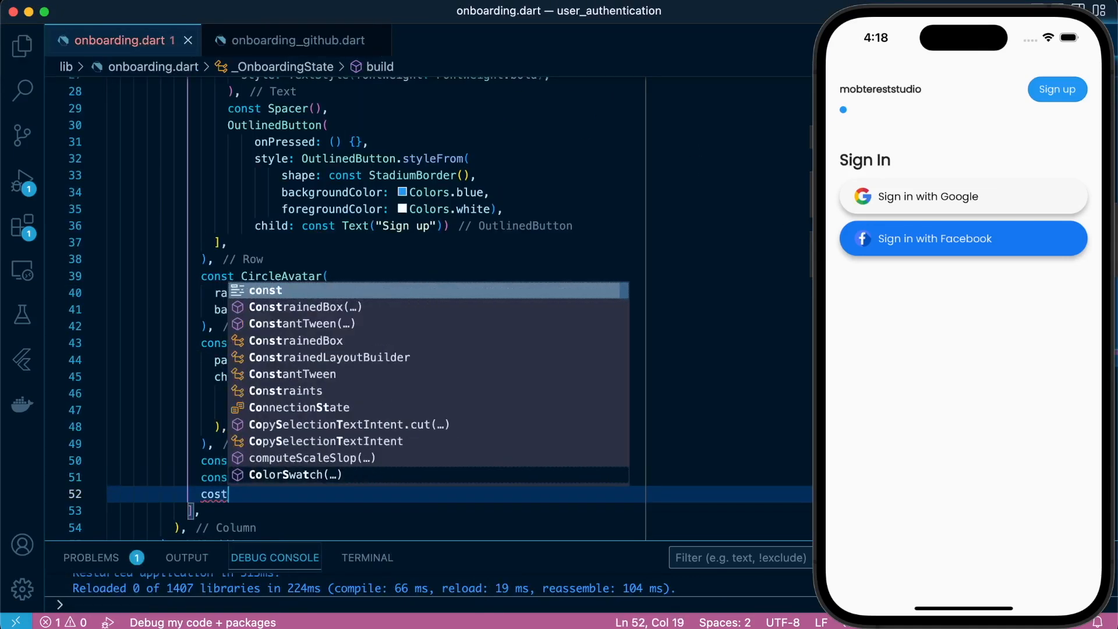
text(GithubAuthentication()
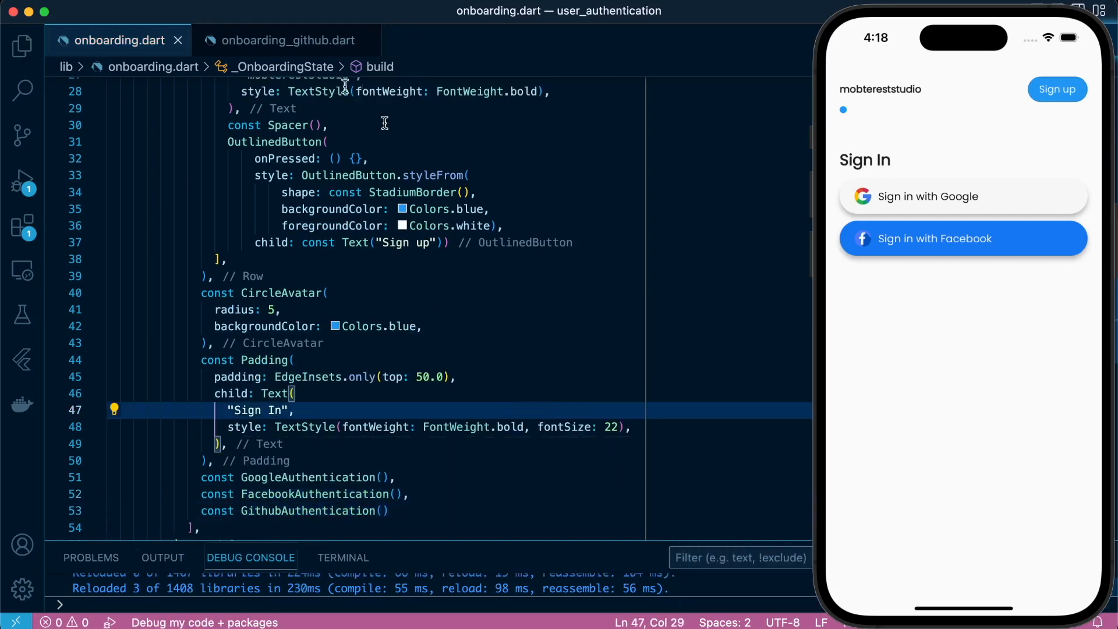
Render a SignInButton of ButtonType.github with full width, height 60 and top padding 10.
click(283, 40)
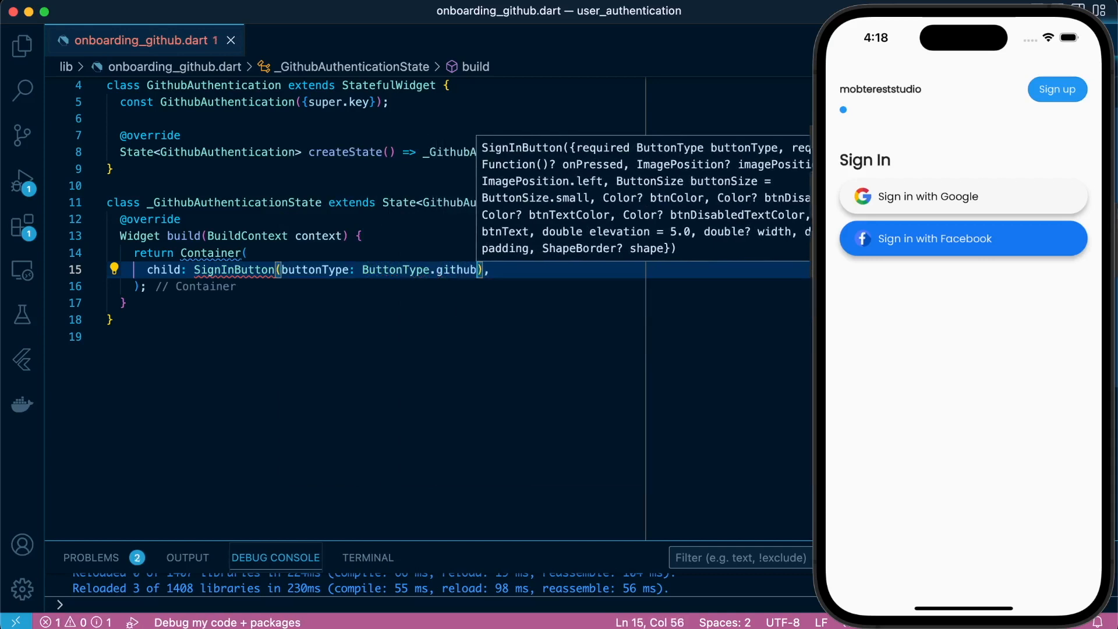
text(onPressed: () {},)
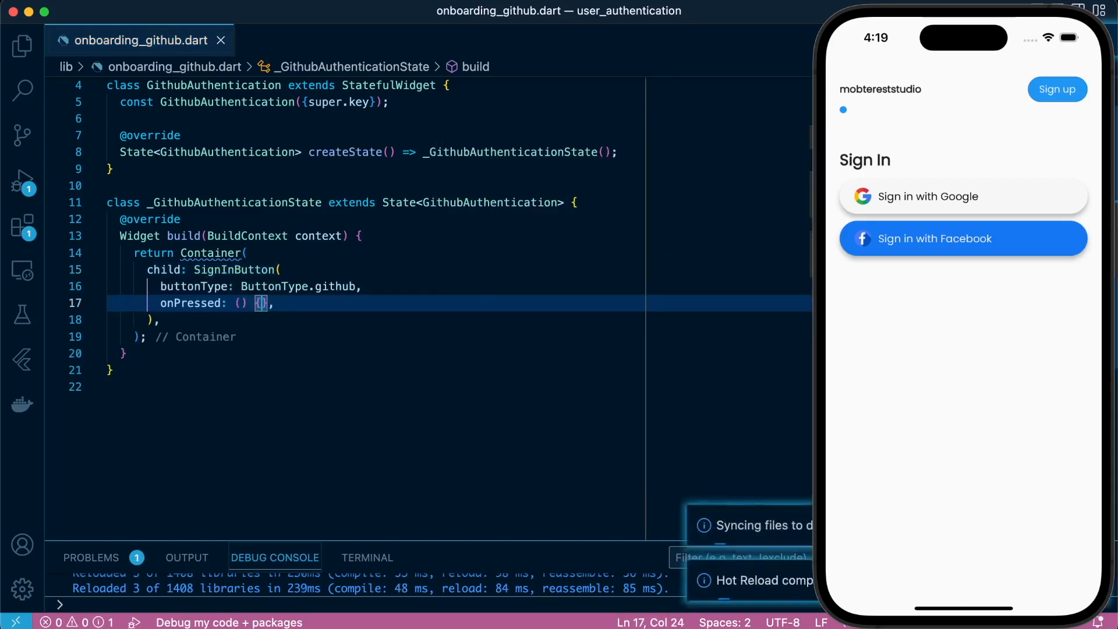
text(width: MediaQuery.of(context).size.width,)
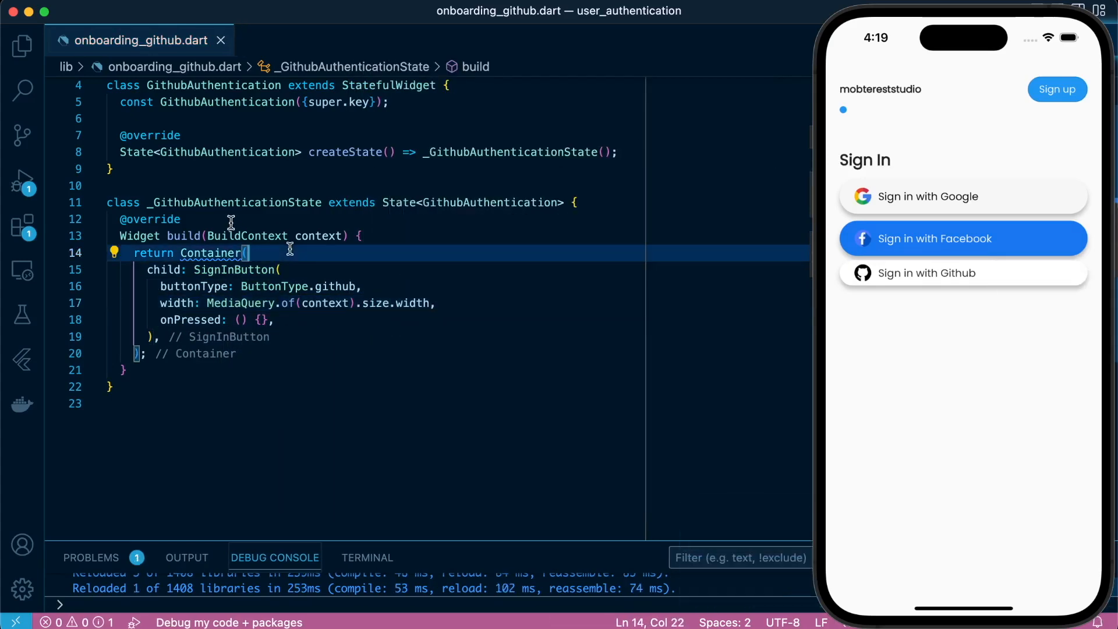
text(height: 60)
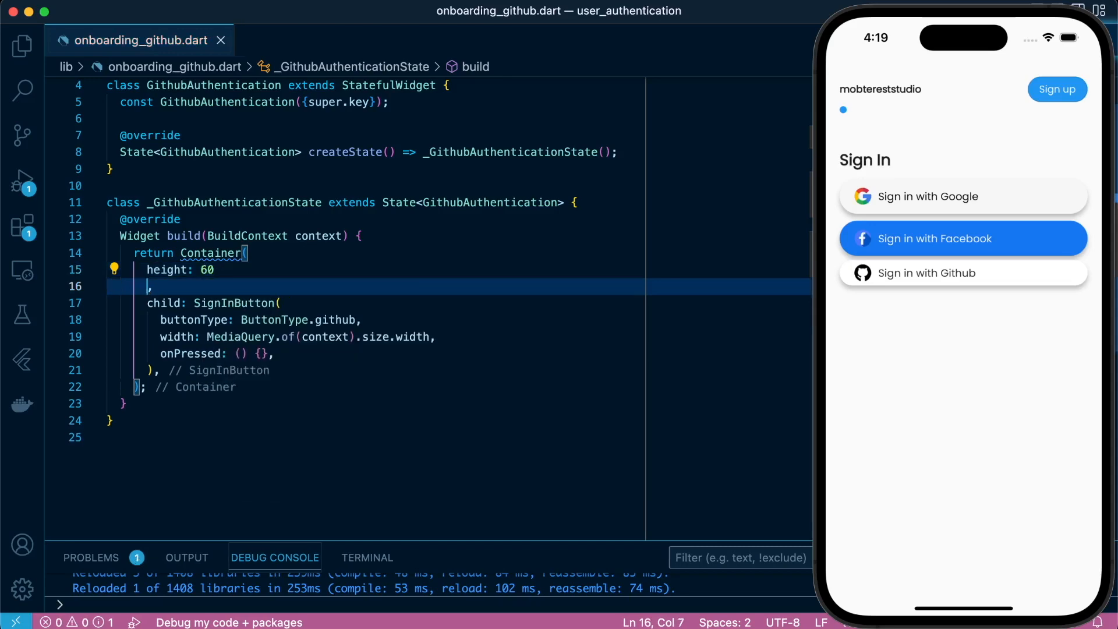
text(pa)
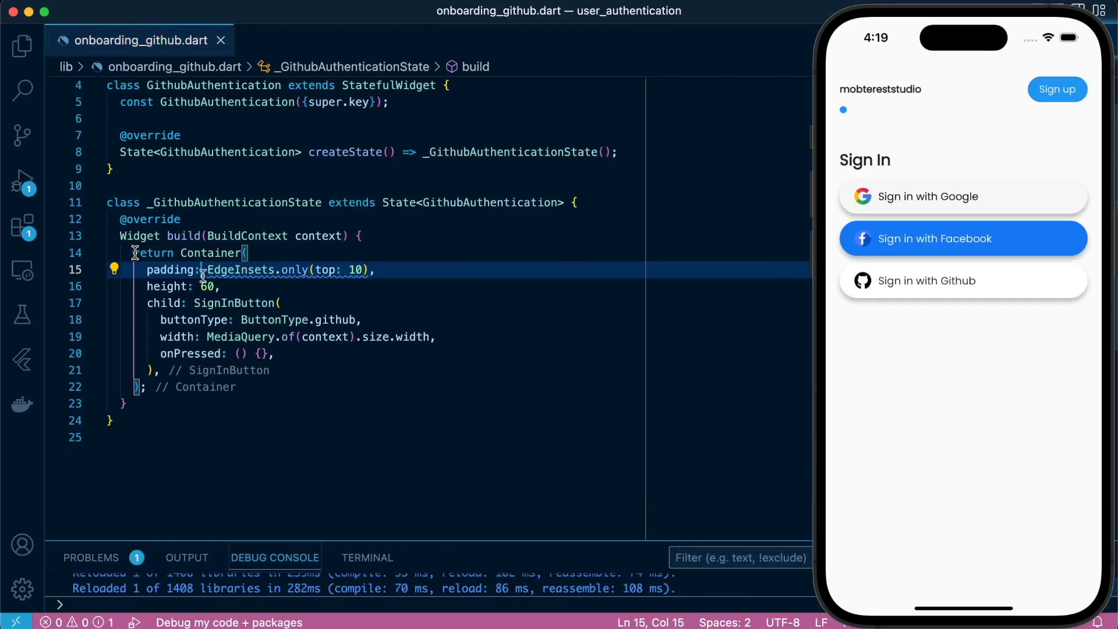
text(const)
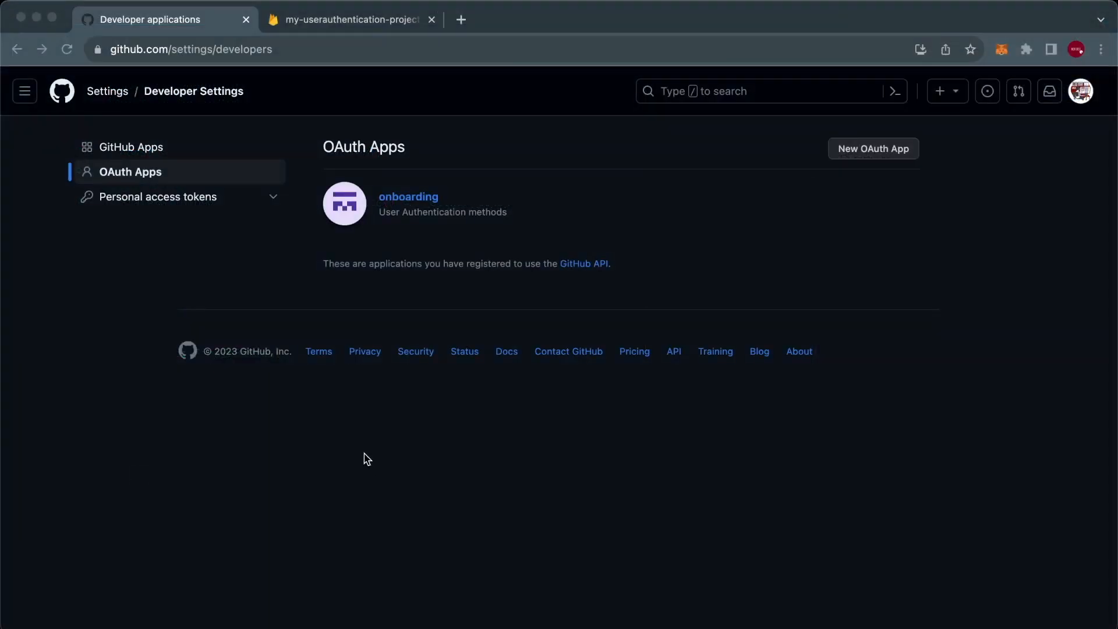
click(190, 49)
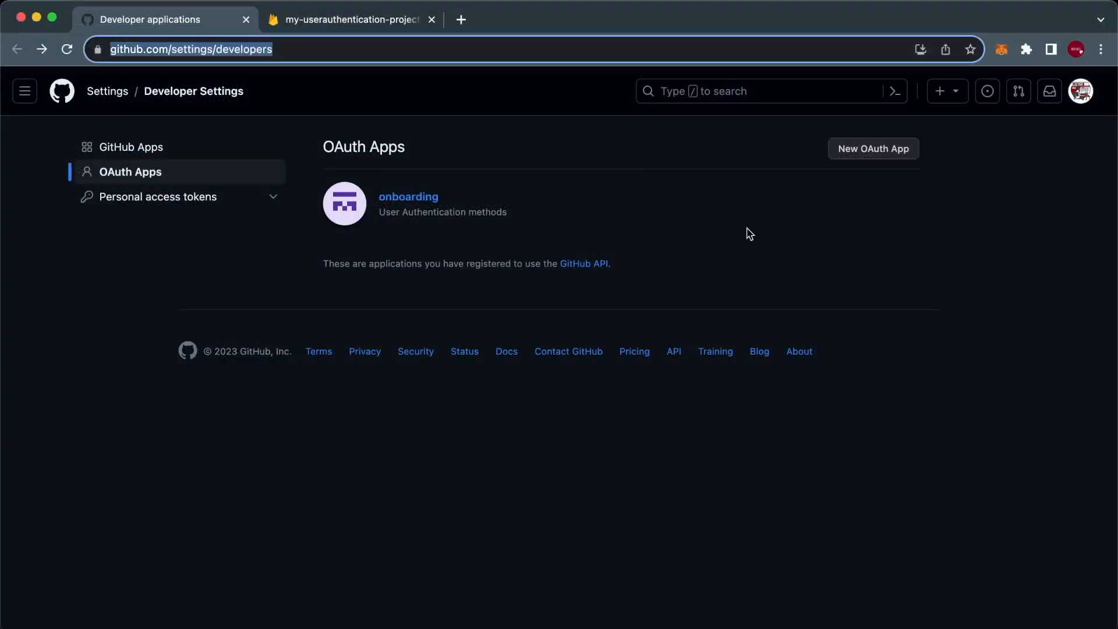
click(873, 148)
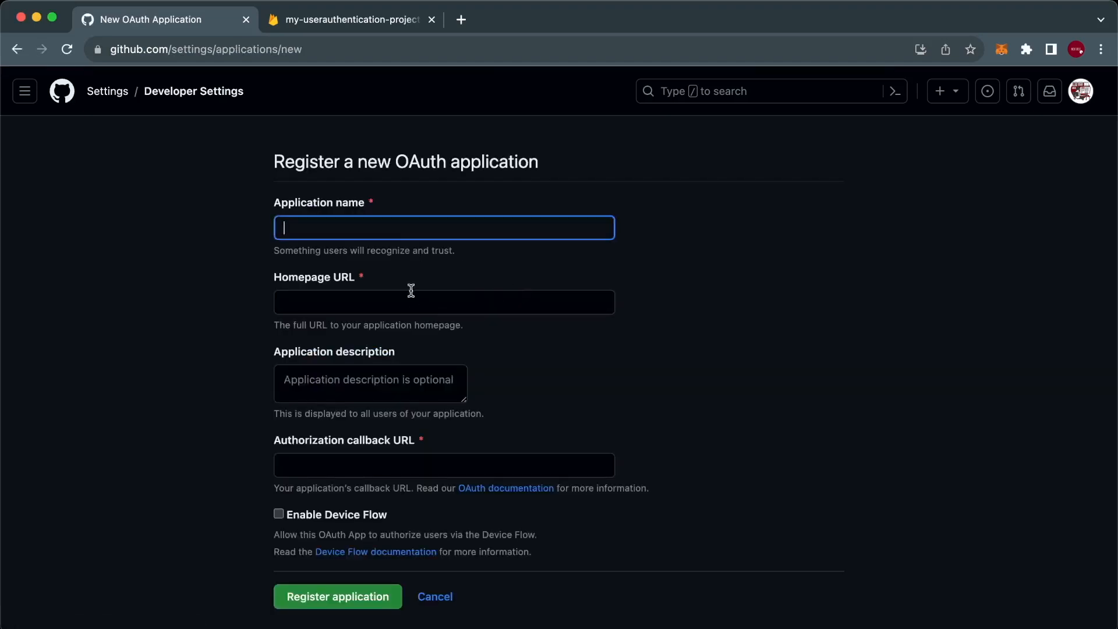
text(User Authentication)
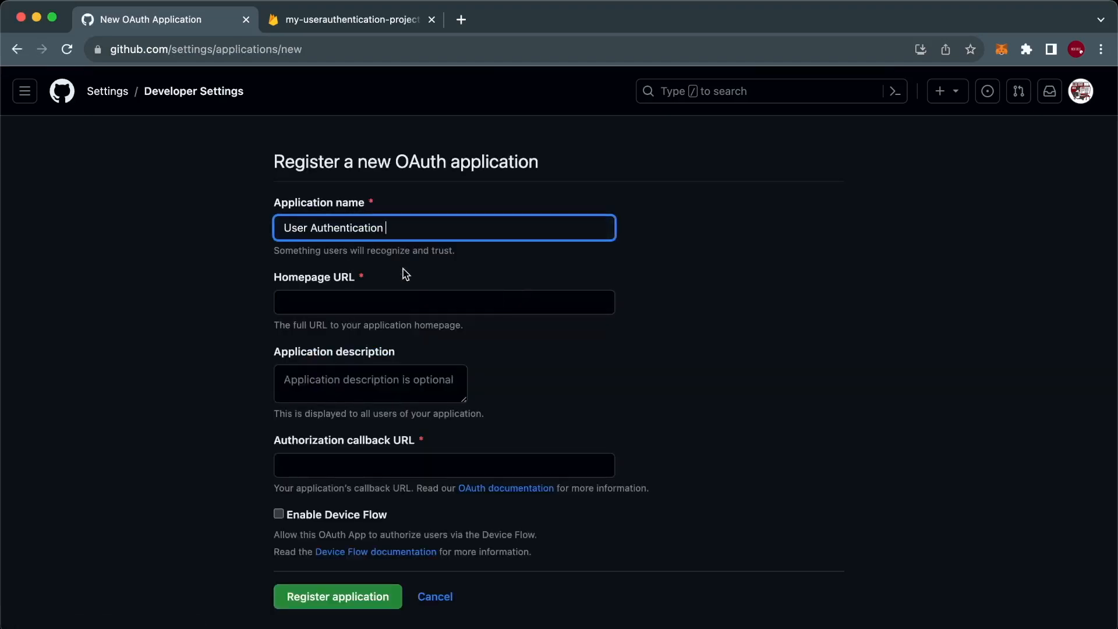
text(https://github.com/Mobterest/user_authentication_flutter)
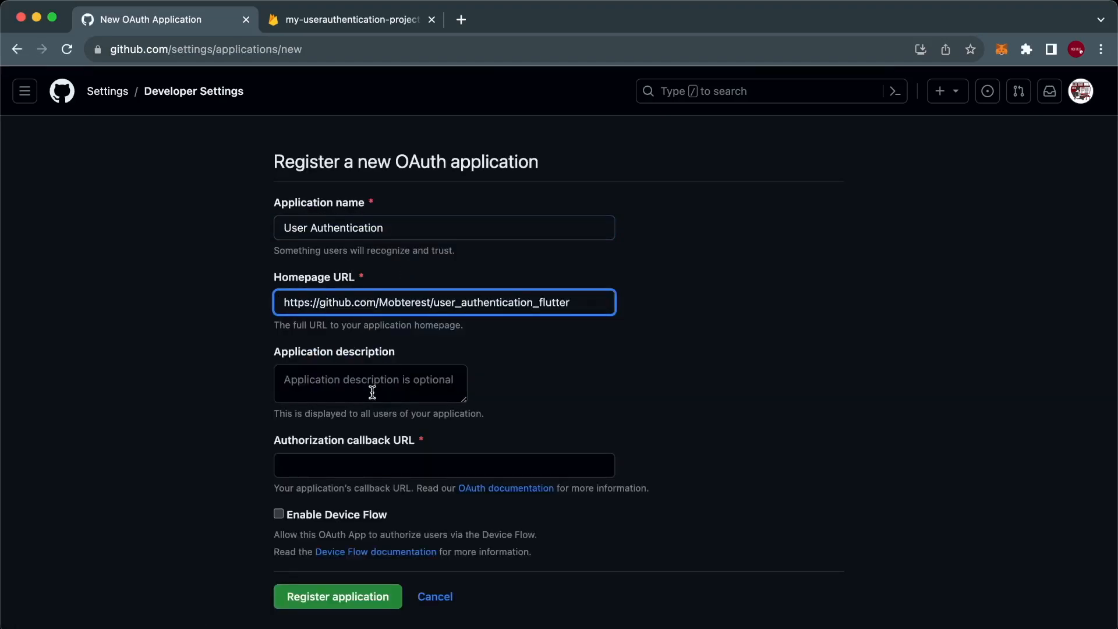
Copy the authorization callback URL from Firebase's GitHub provider for the OAuth form.
click(444, 464)
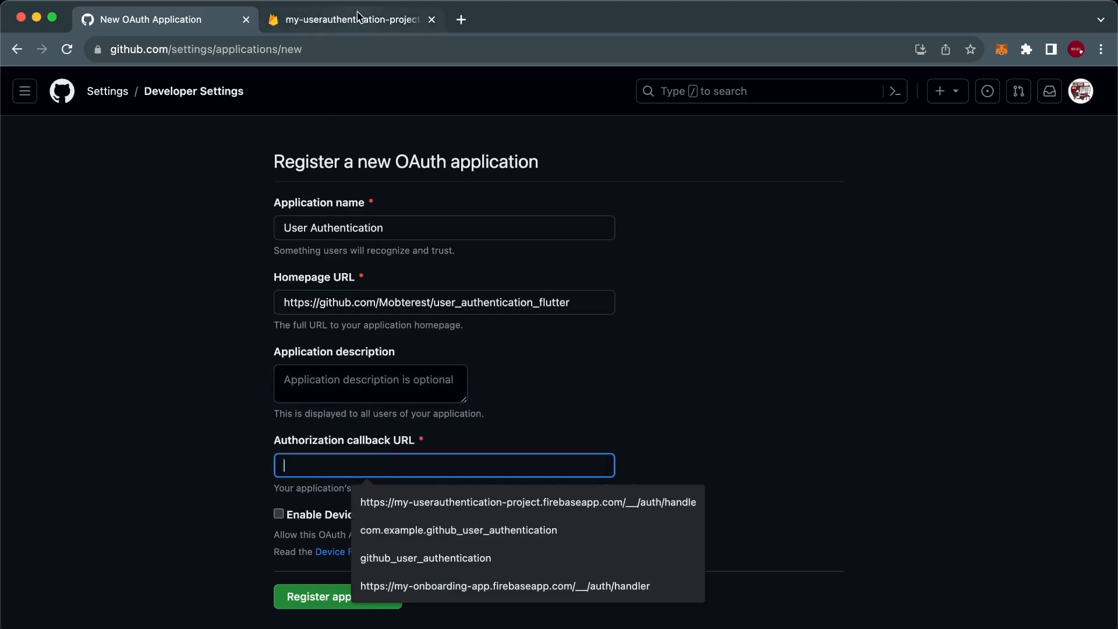
click(349, 20)
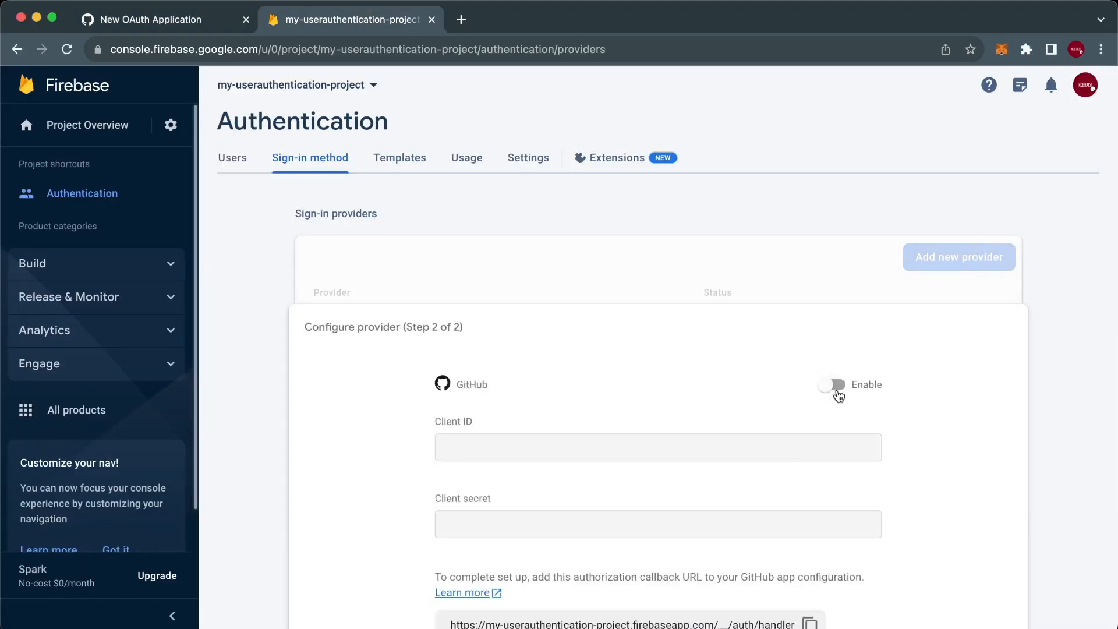
click(831, 386)
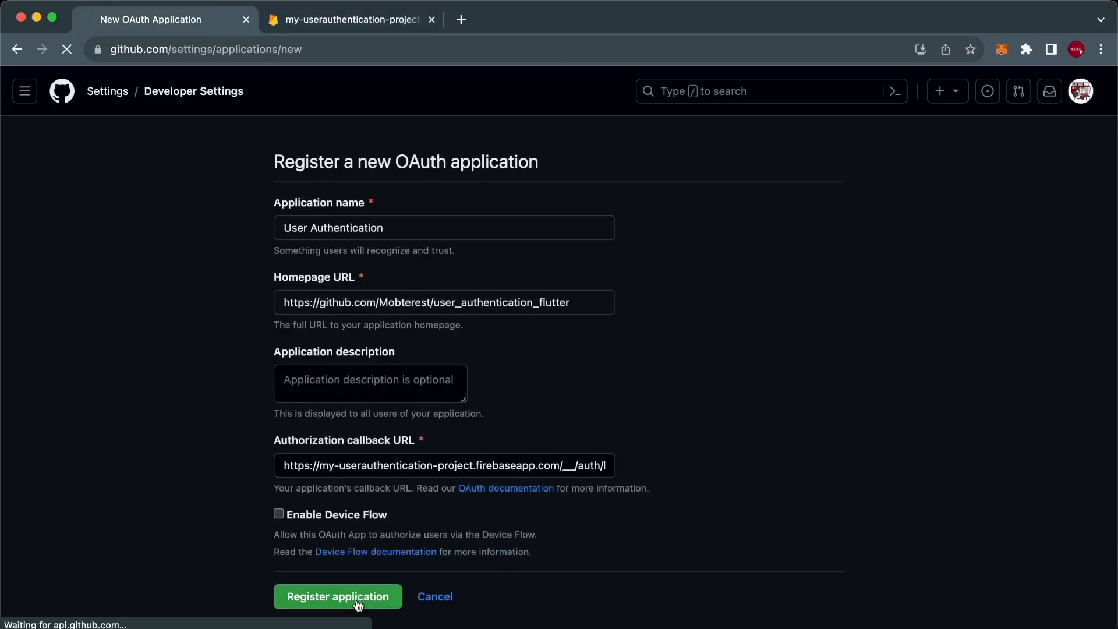
Register the OAuth application and generate and copy a new client secret.
click(338, 597)
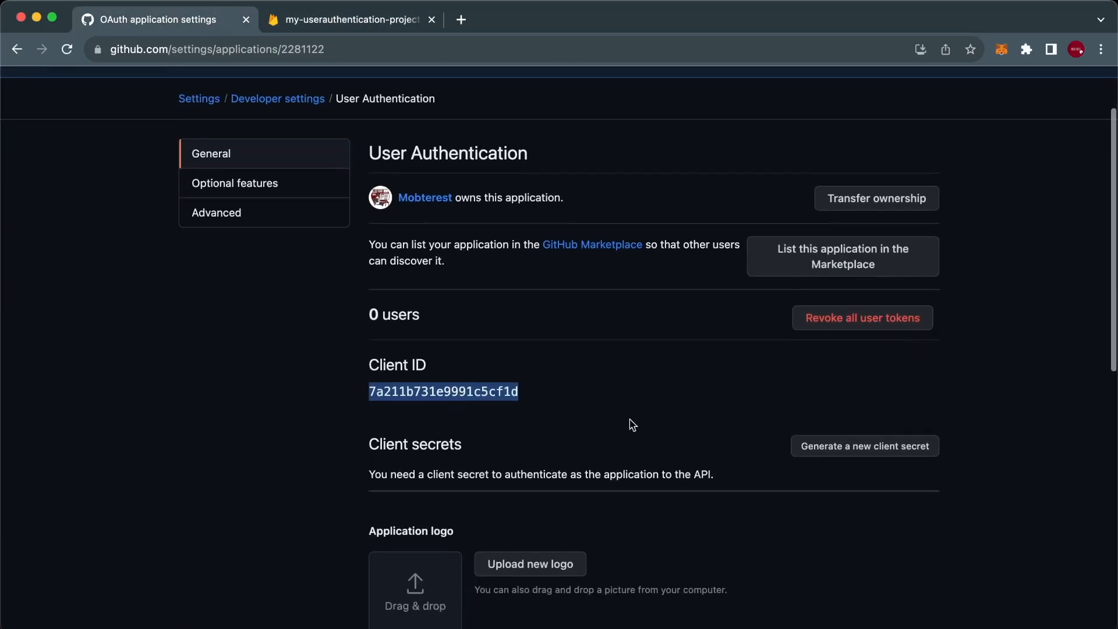
click(863, 446)
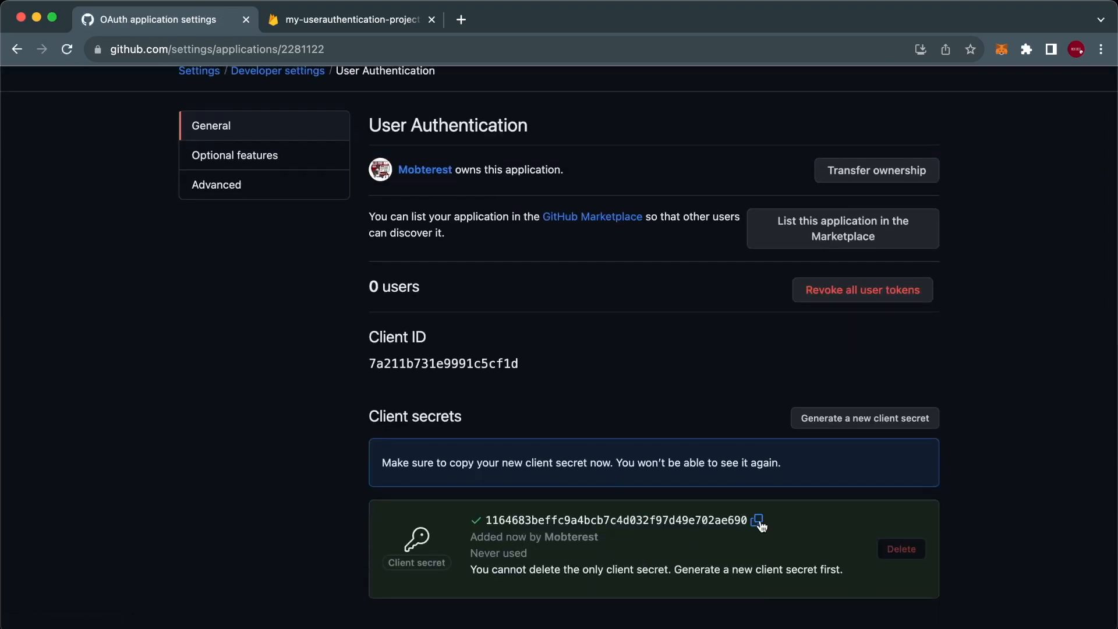
click(350, 19)
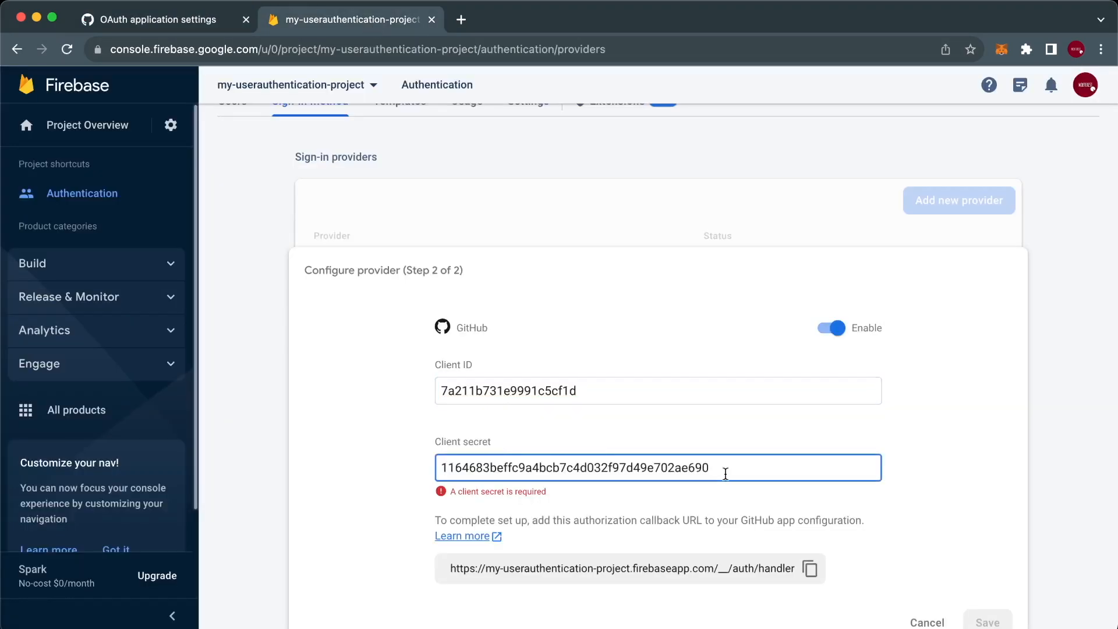
Save the GitHub sign-in provider with the client ID and client secret entered.
click(987, 622)
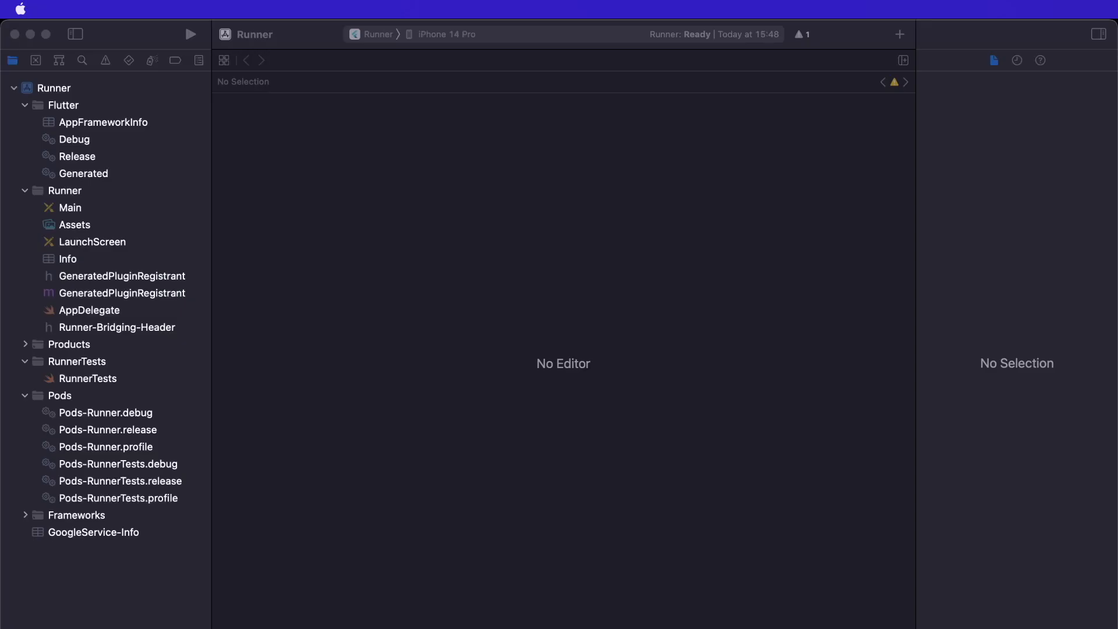
Inspect the Runner target's Info properties and expand its URL Types section.
click(53, 87)
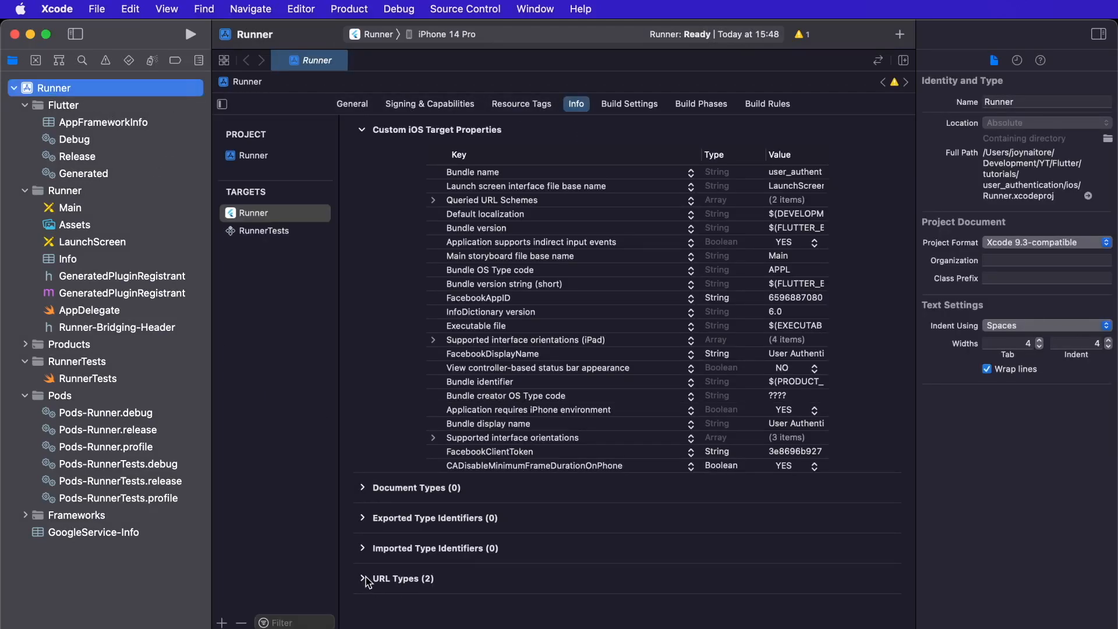
click(363, 579)
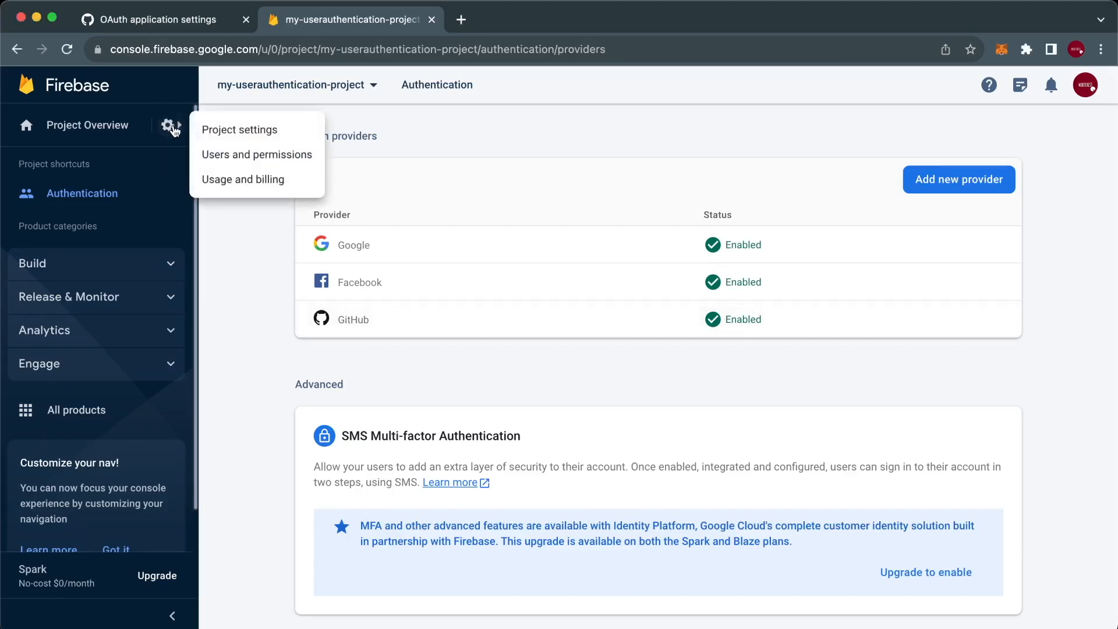
Open Project settings for my-userauthentication-project via the gear icon.
click(240, 129)
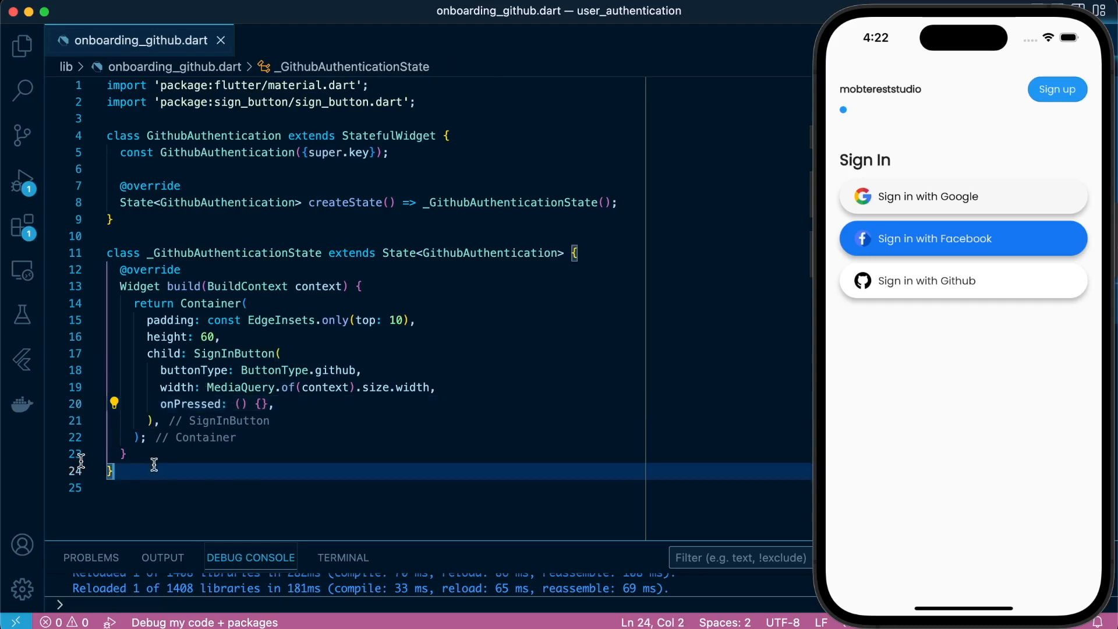
Write signInWithGithub creating a GithubAuthProvider and returning FirebaseAuth.instance.signInWithProvider.
text(signInWith)
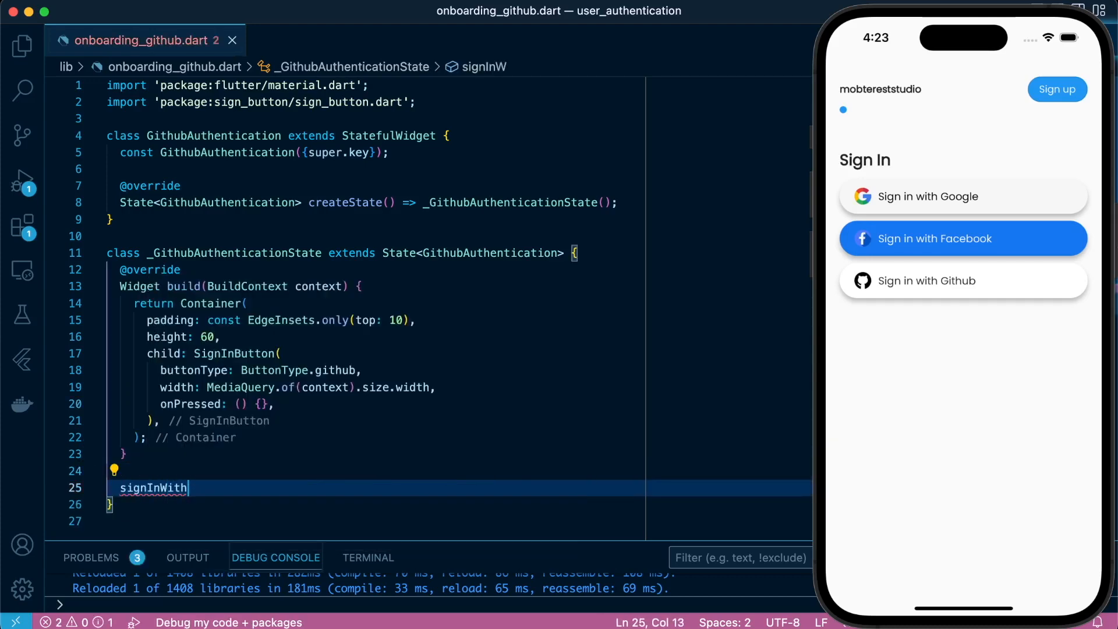
text(Github(){)
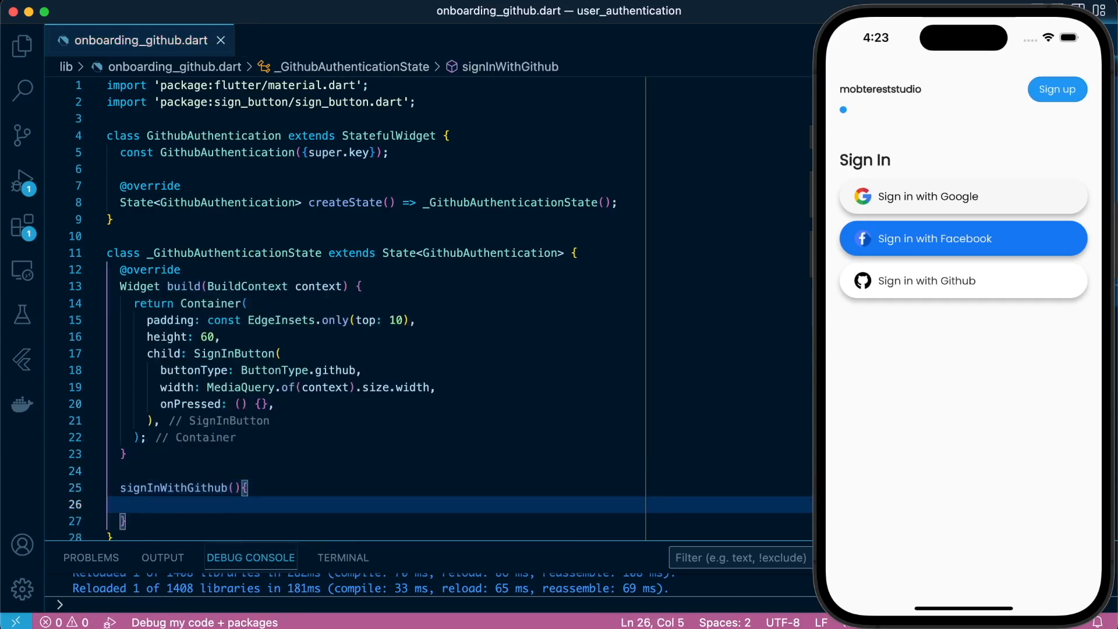
text(i)
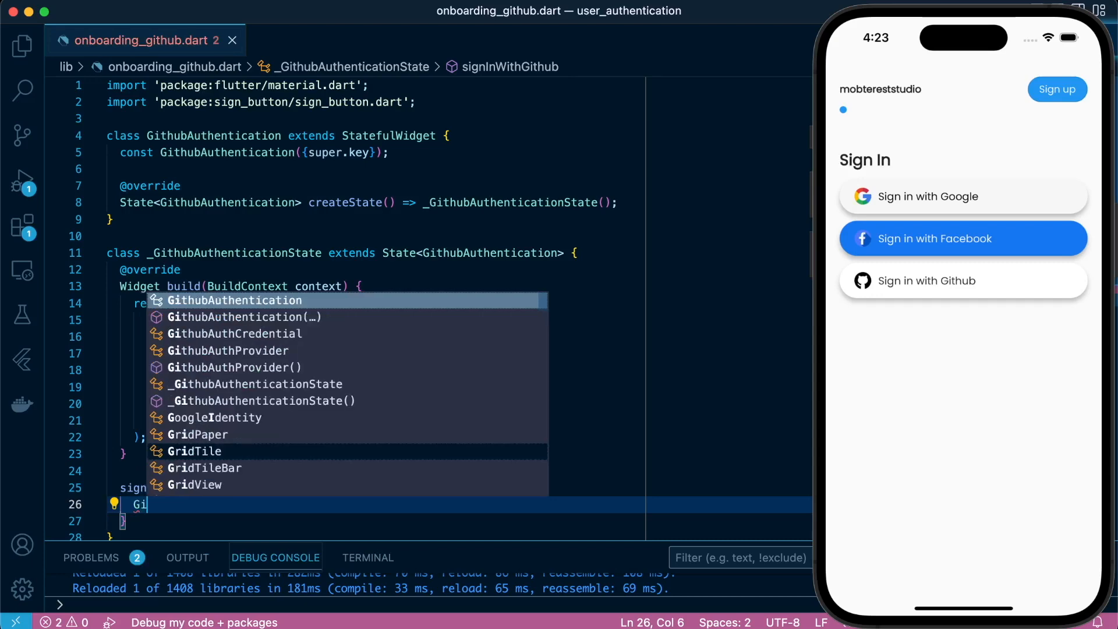
text(thubAuthProvider githubAuthProvider)
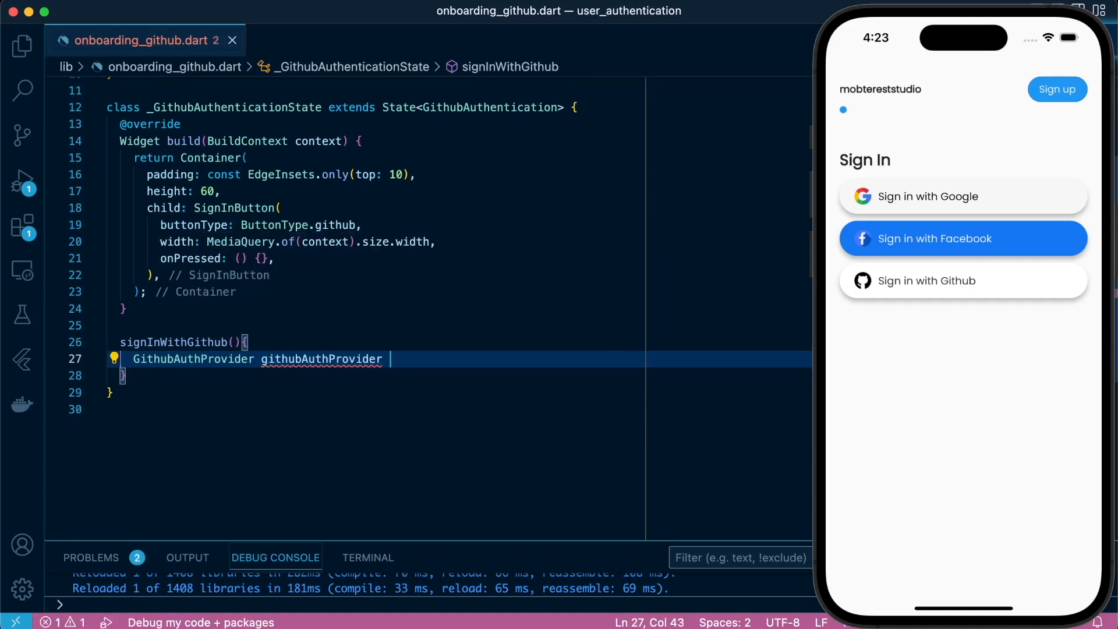
text(= GithubAuthProvider();)
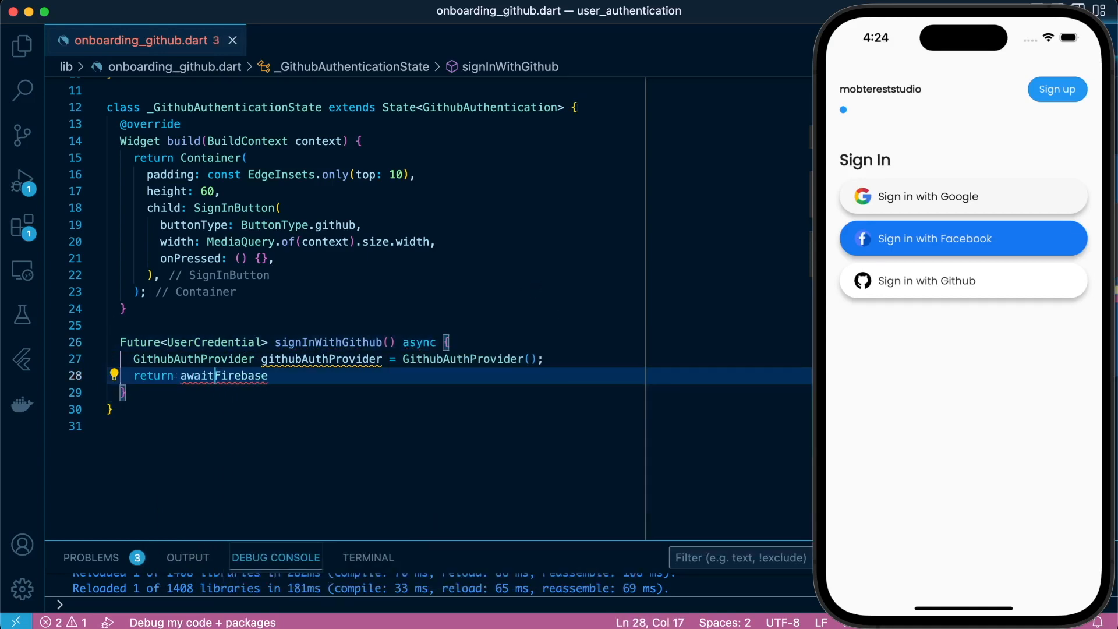
text(.instance.signInW)
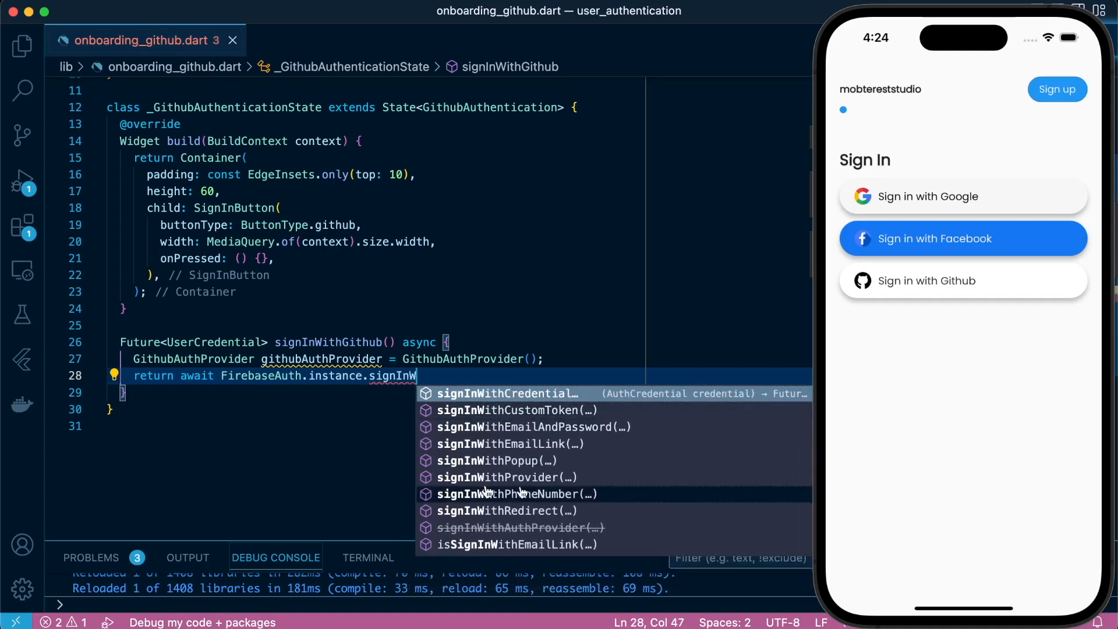
click(509, 477)
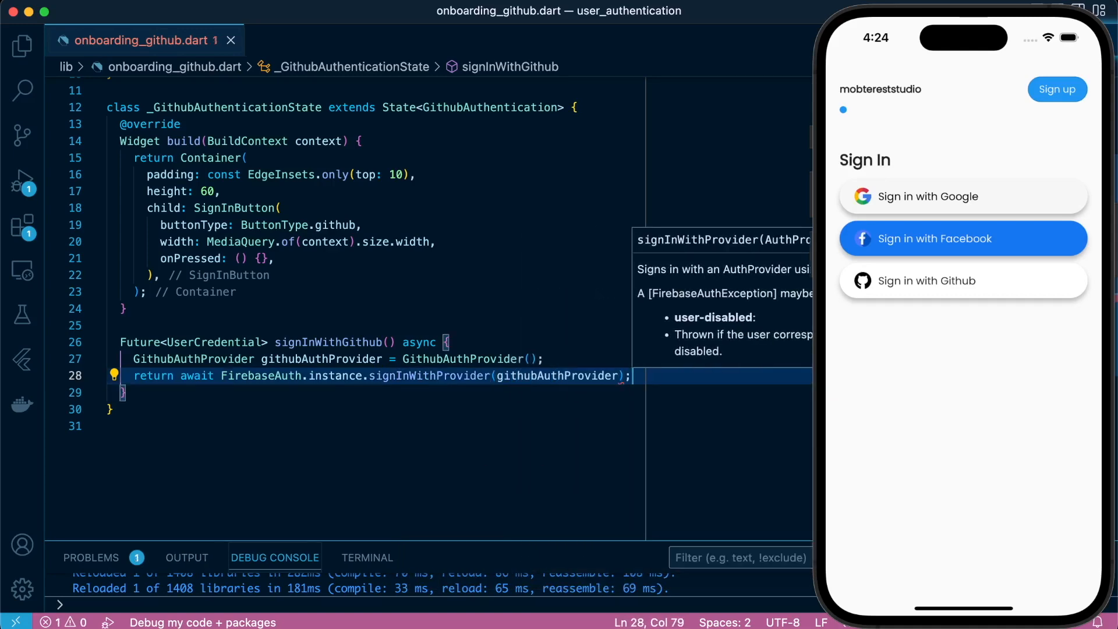
Mark the signInWithGithub function as async.
double_click(329, 495)
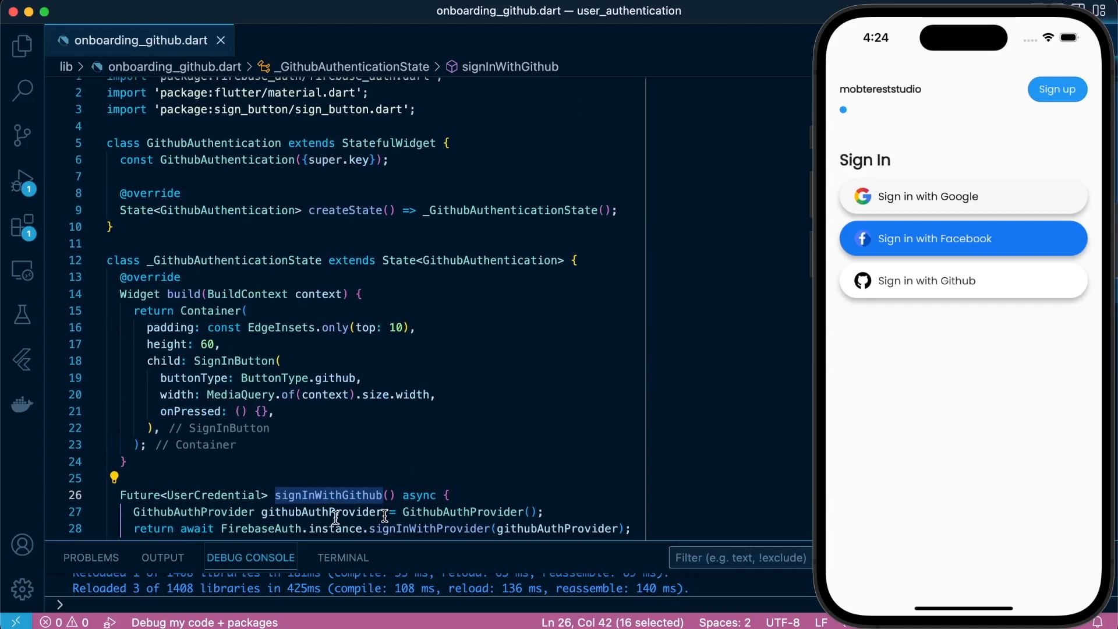
text(async)
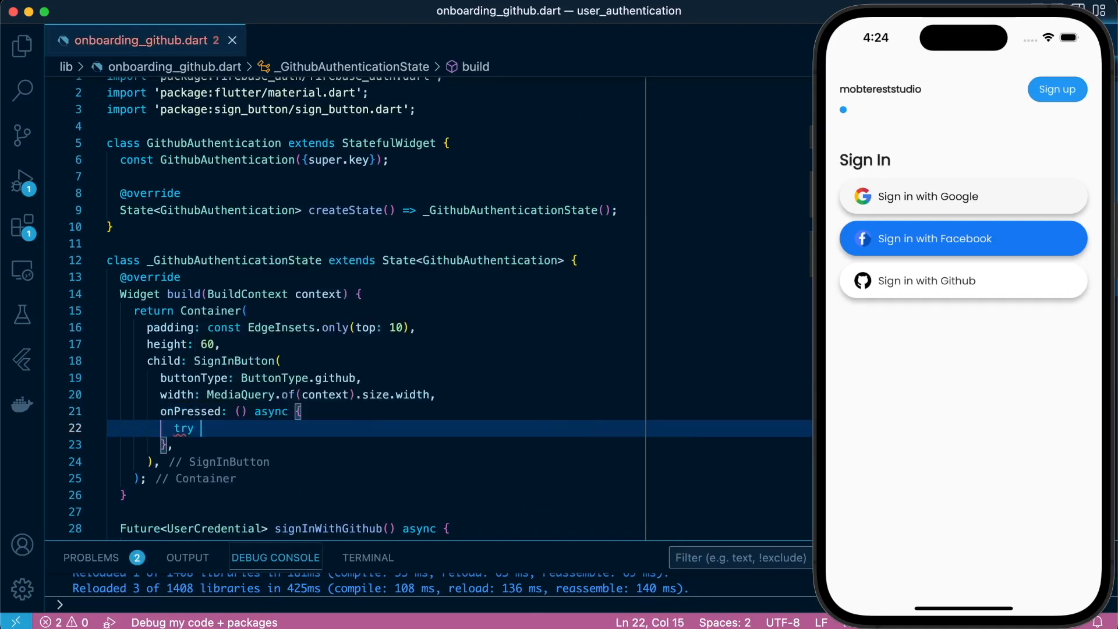
In onPressed's try block, await signInWithGithub() into a UserCredential.
text({)
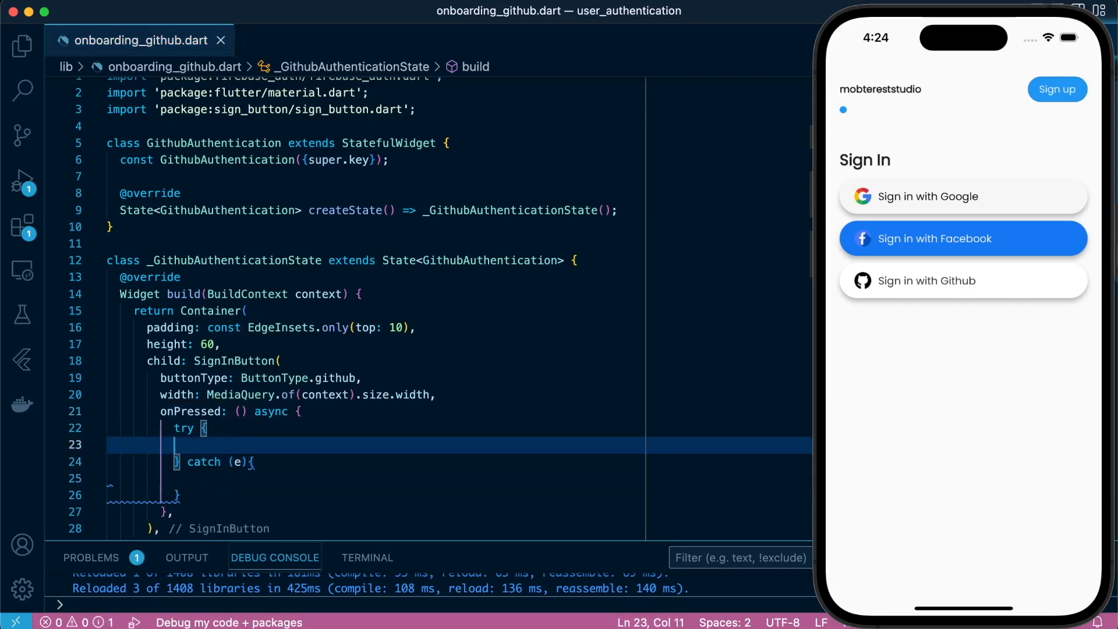
text(UserCredential)
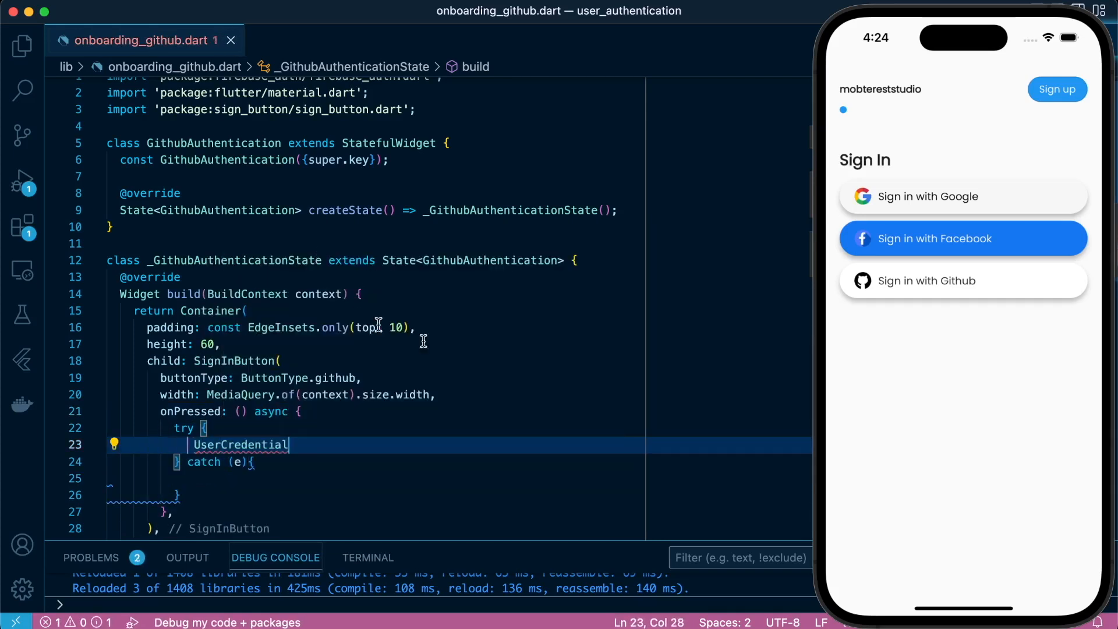
text(use)
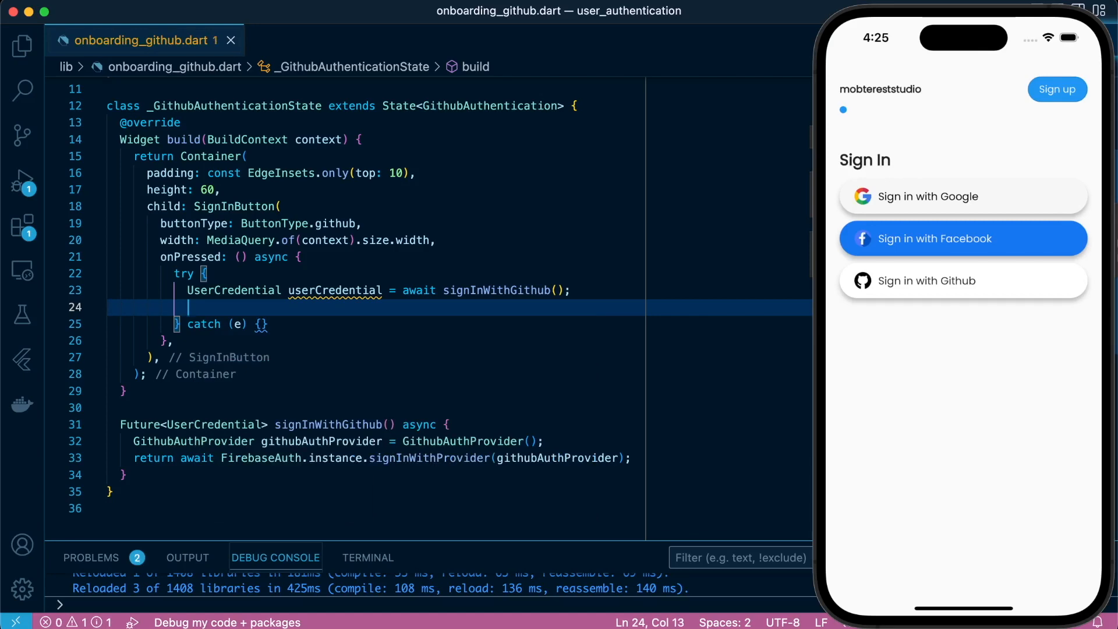
If context.mounted, Navigator.push a MaterialPageRoute to Welcome, then reformat the document.
text(if(context.mounted))
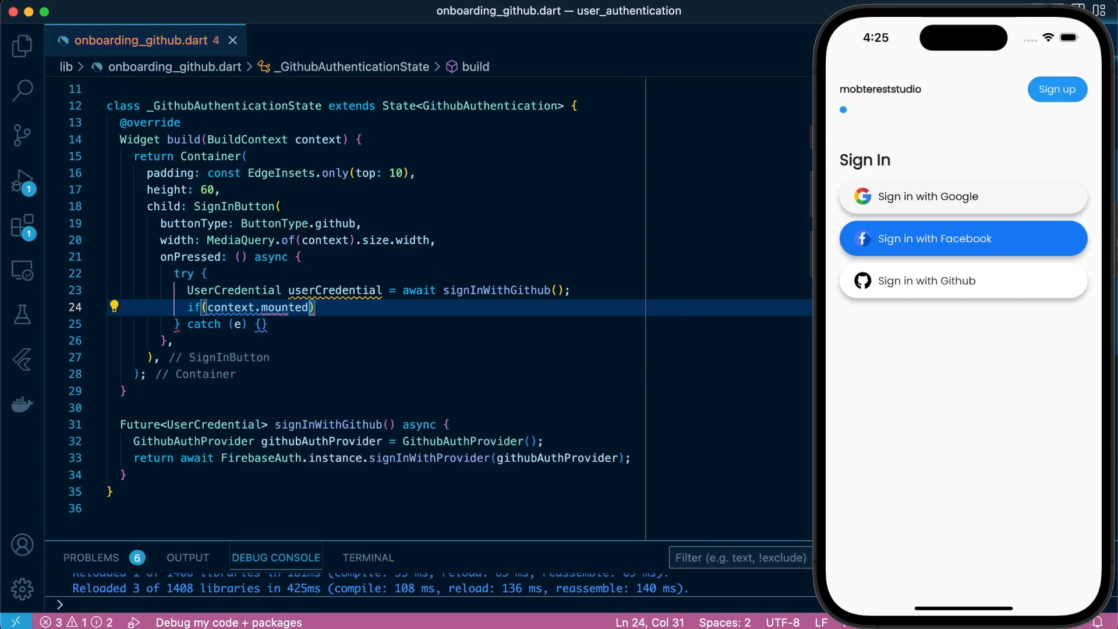
text(Navigato)
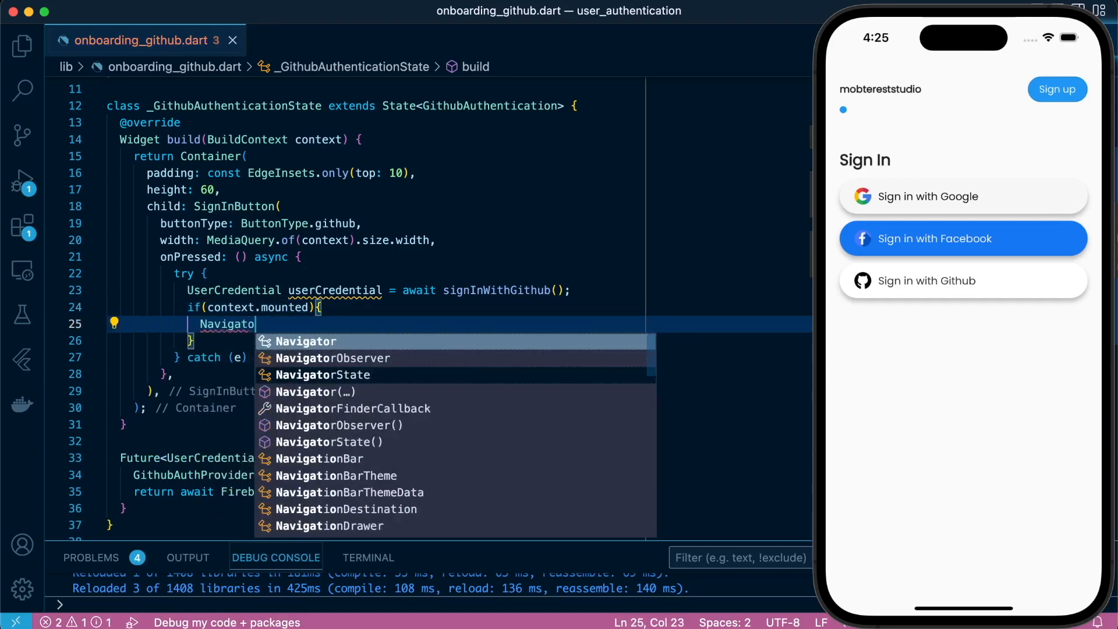
text(.push(context, MaterialPageRoute(builder: builder)
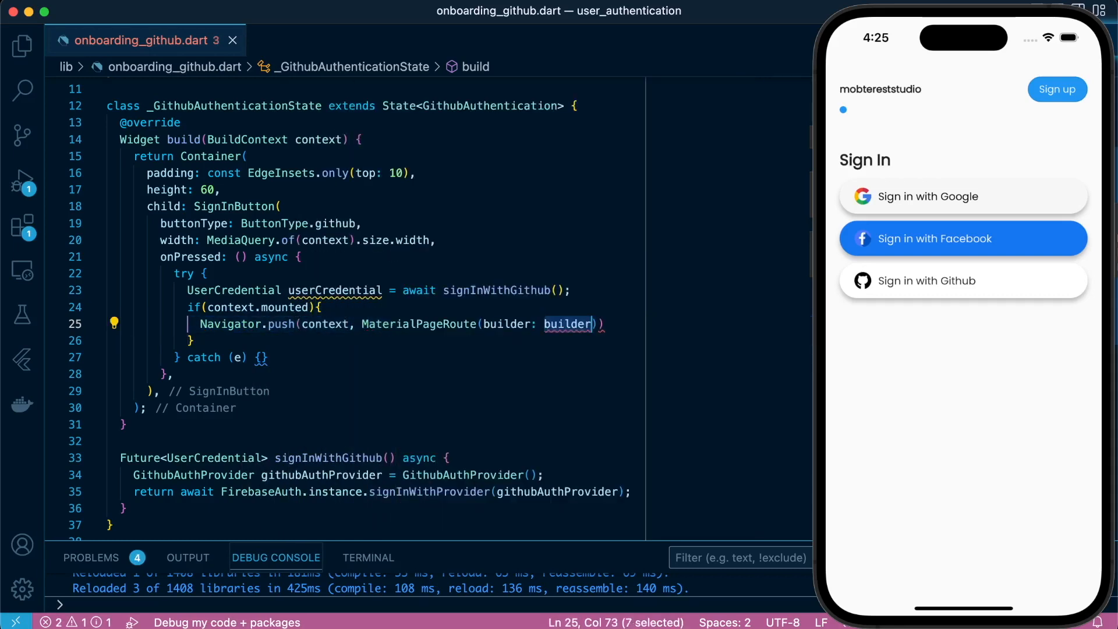
text((context)=> Welcome(photoURL: photoURL,)
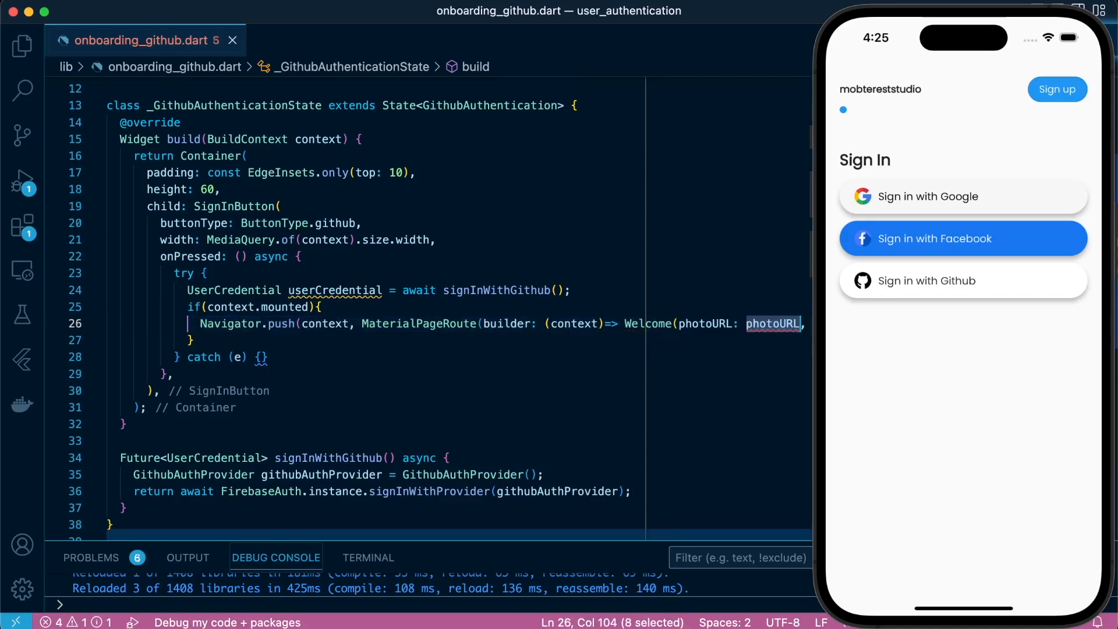
key(Backspace)
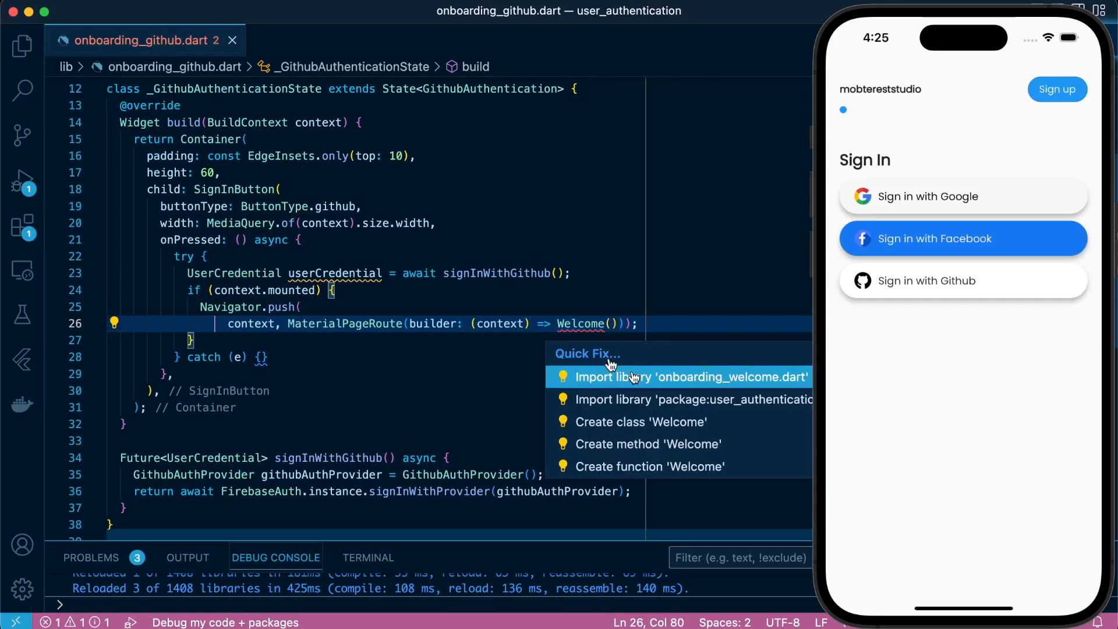
Import onboarding_welcome.dart and pass displayName: userCredential.user!.displayName! to Welcome.
click(690, 376)
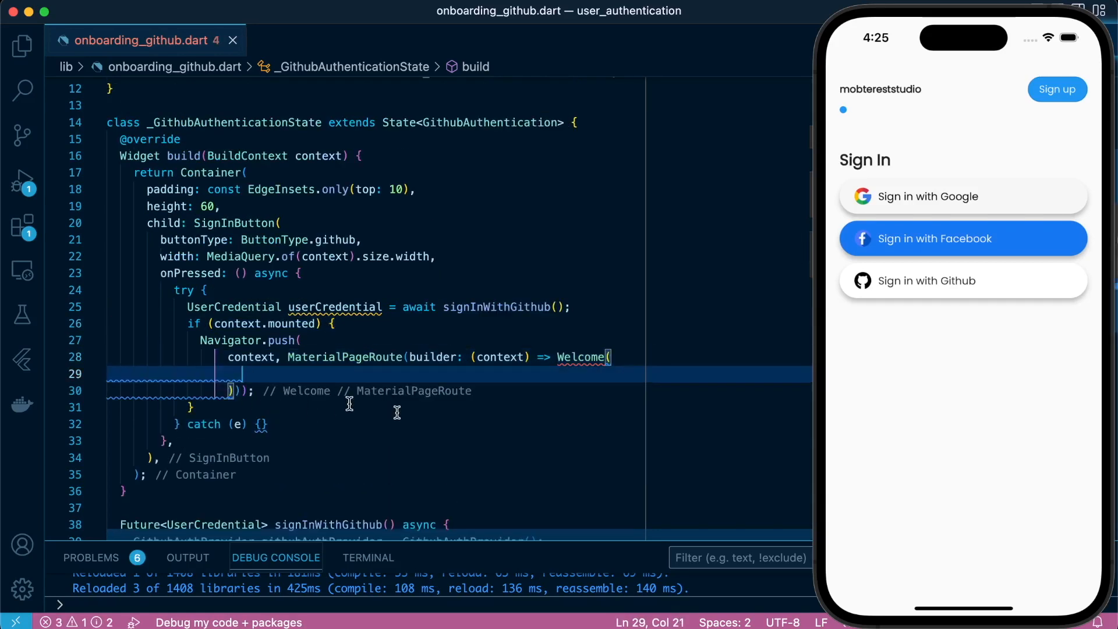
text(displayName: ,)
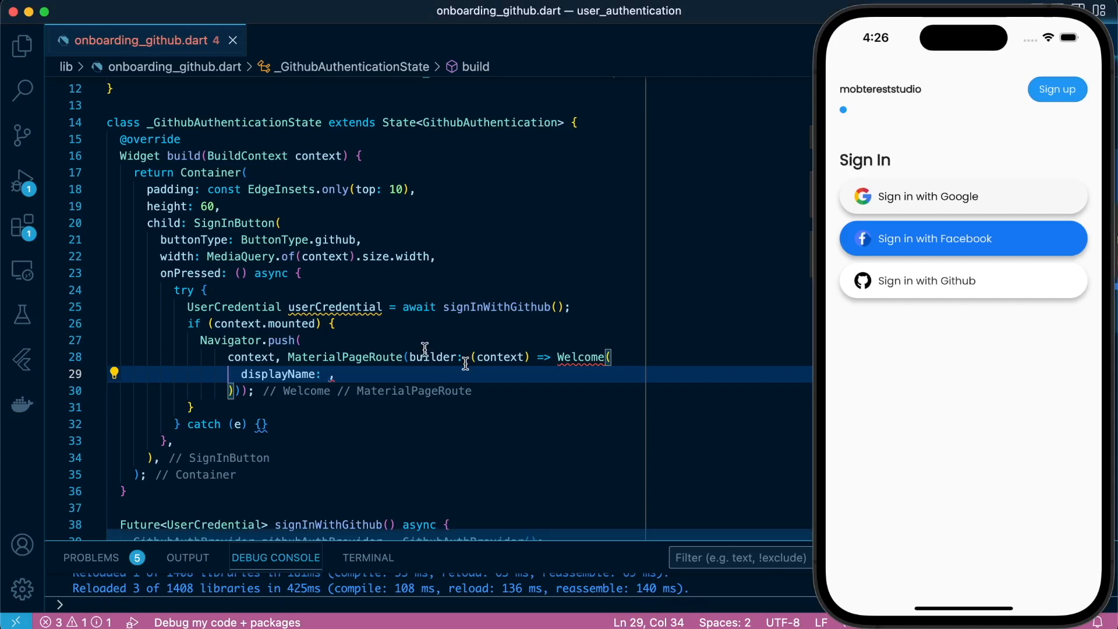
text(U)
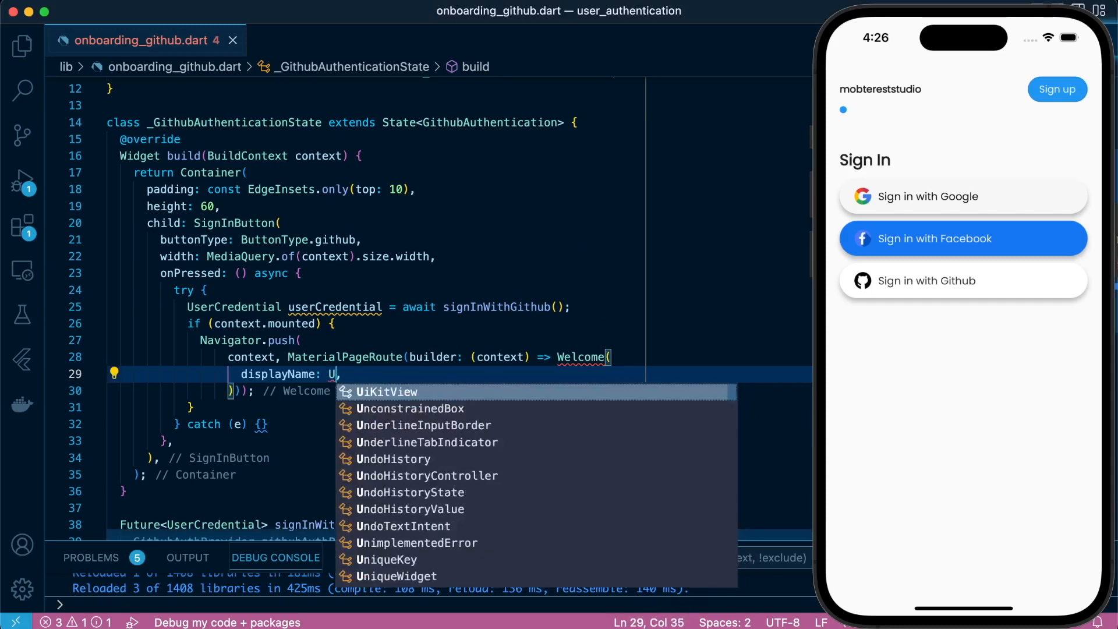
text(serCredential.user)
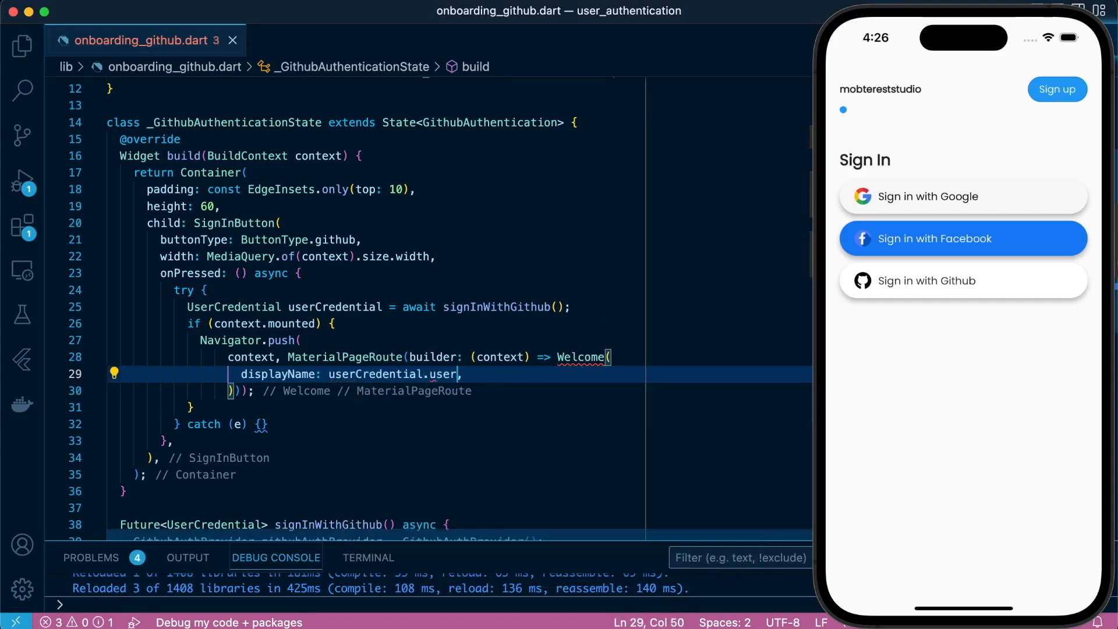
text(!.displayName!)
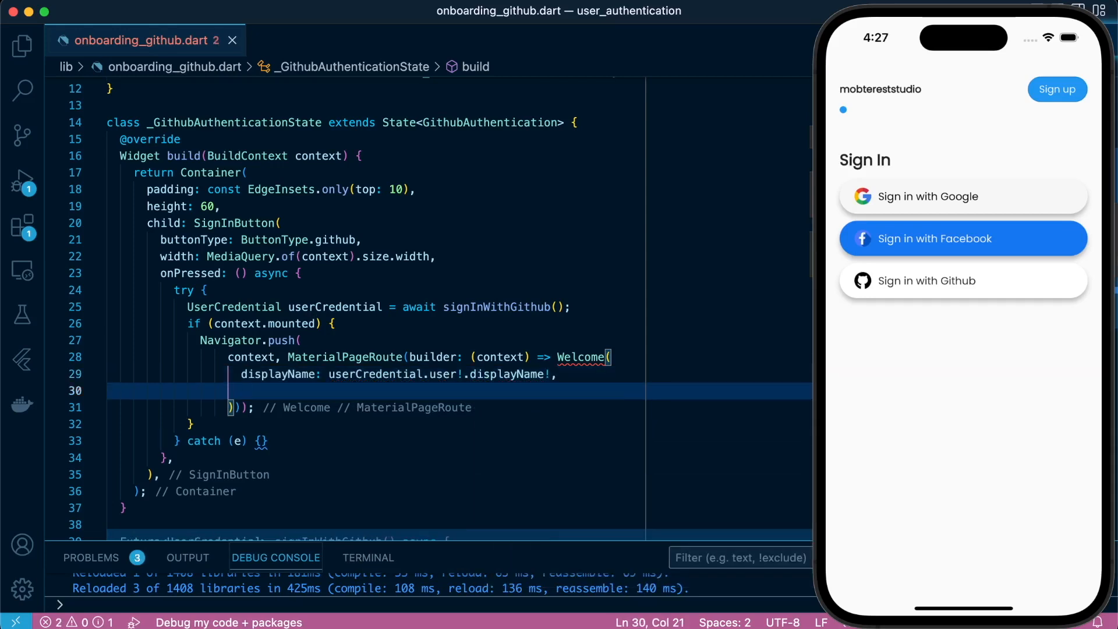
Add photoURL defaulting to "" and email: userCredential.user!.email! to the Welcome call.
text(photoURL: userCredential.user!,)
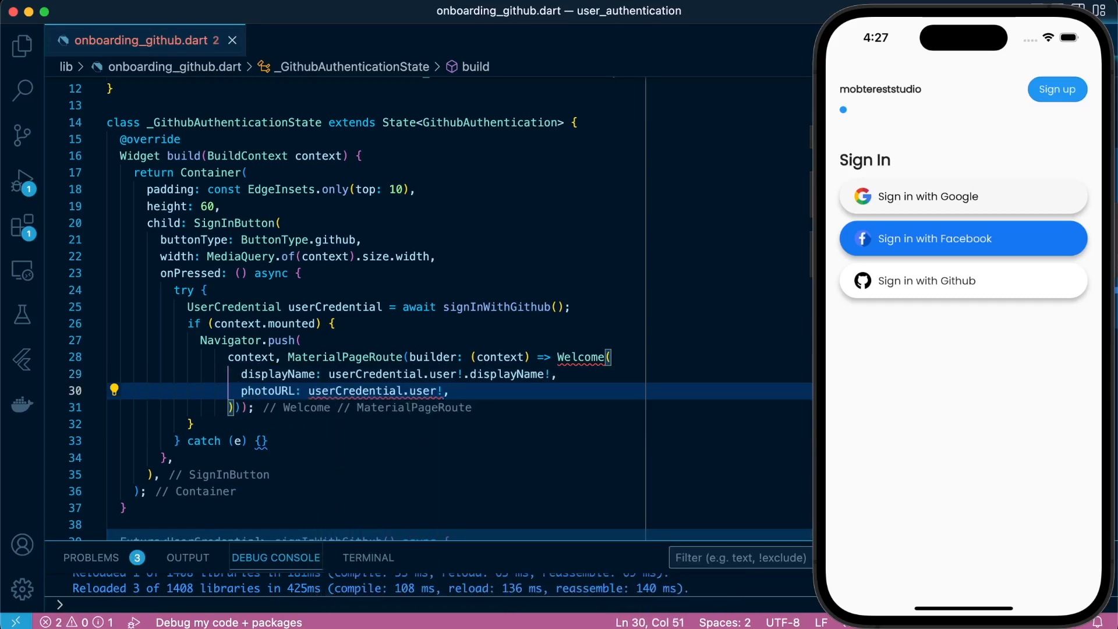
text(.photoURL ?? ")
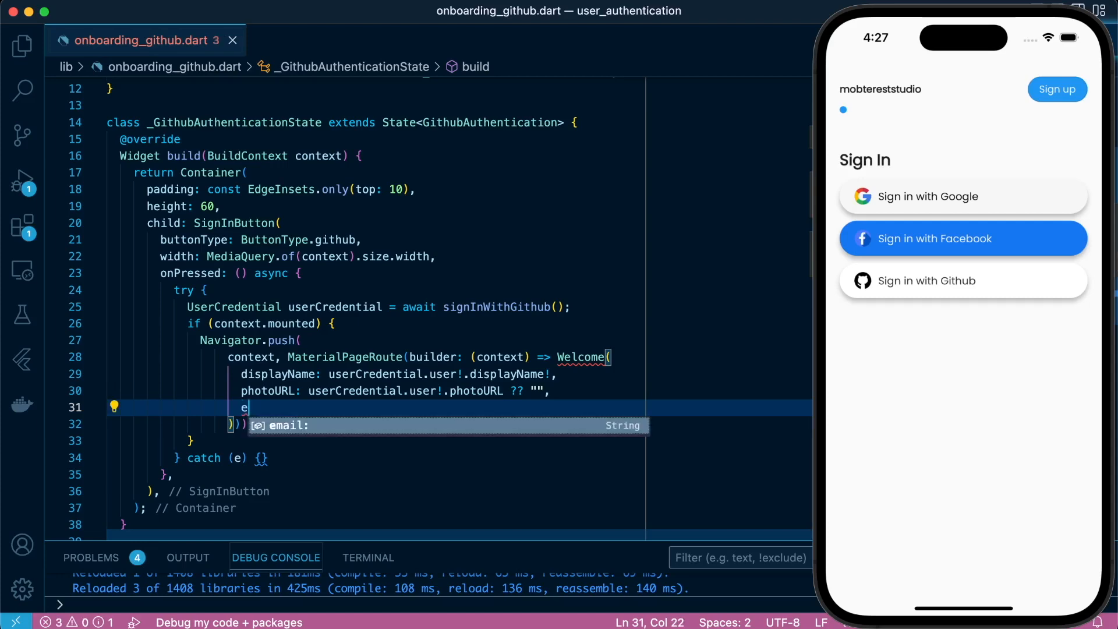
text(mail: userCredential.us)
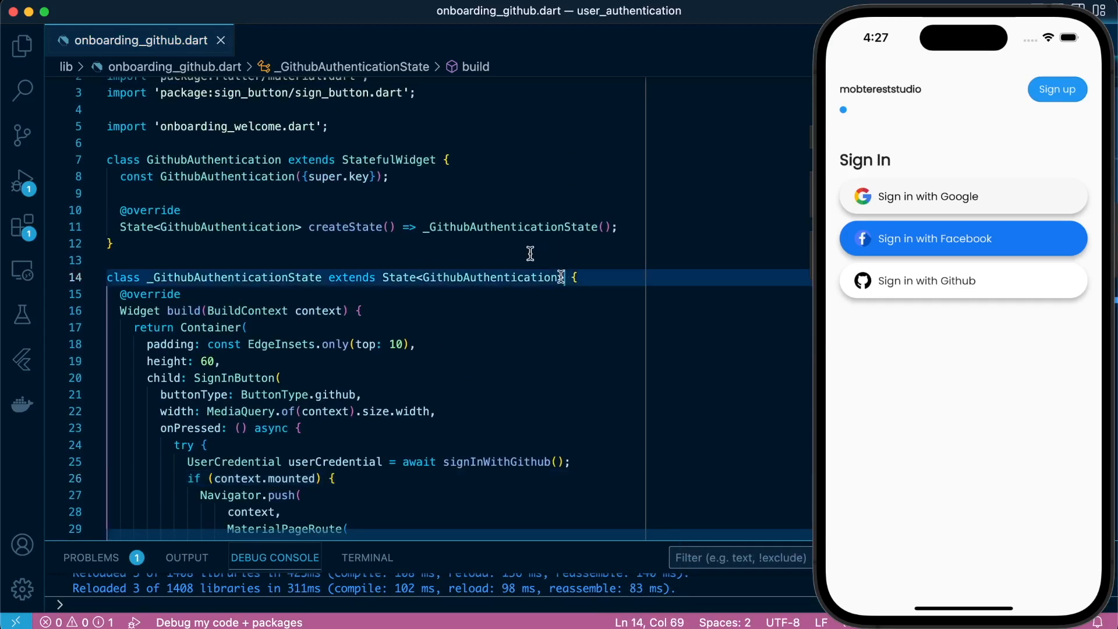
In the catch block call callCustomStatusAlert(context, e.toString(), false).
text(with F)
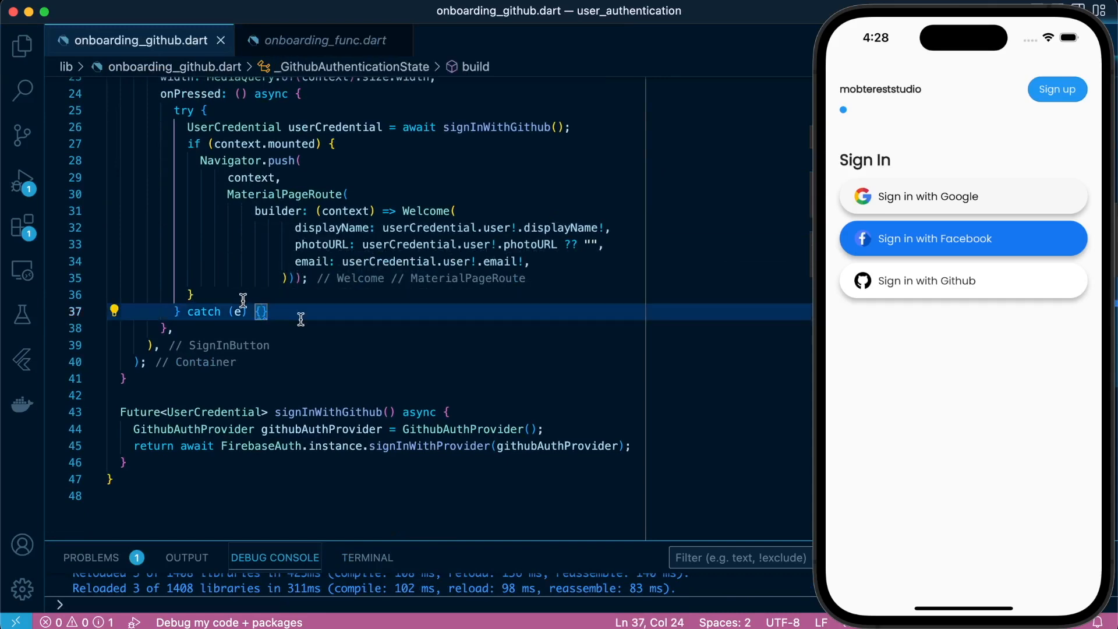
text(callCustomStatusAlert(context, subtitle, success))
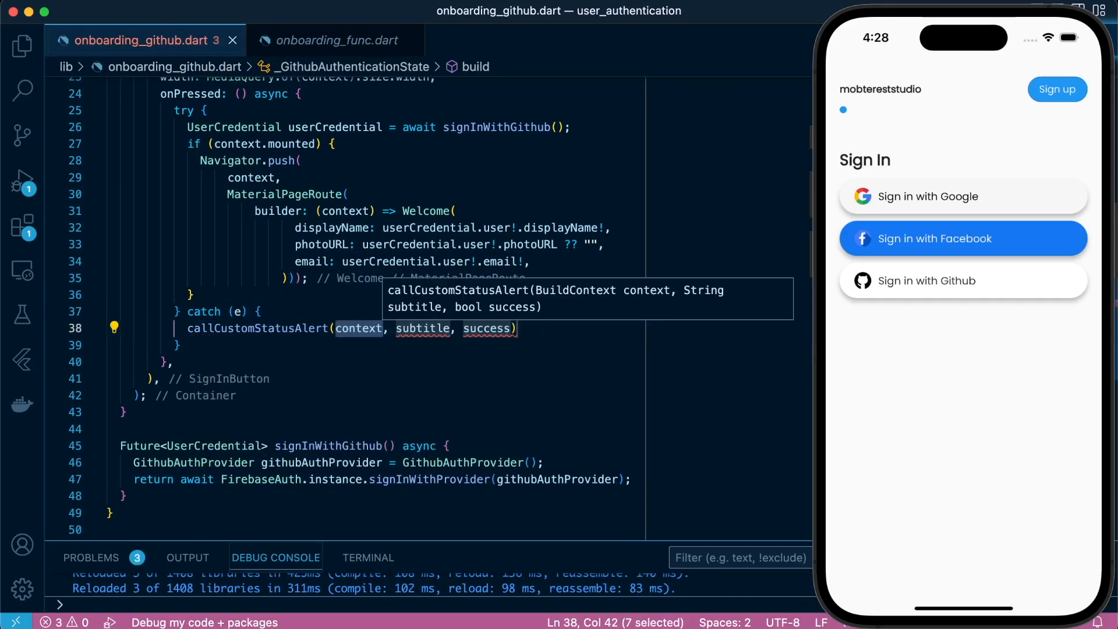
text(e.)
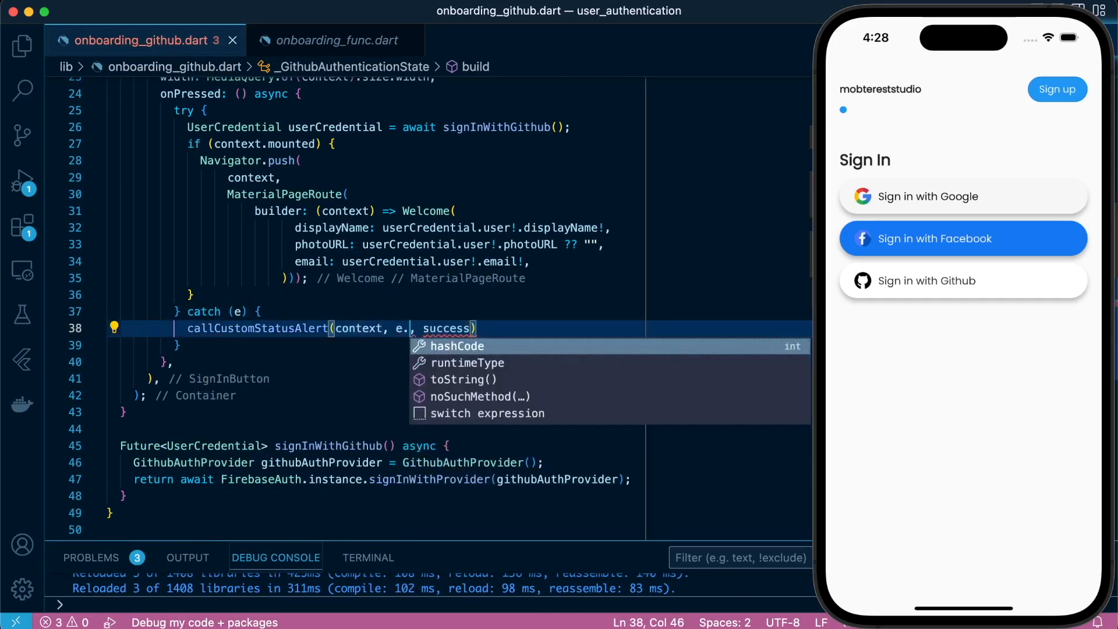
click(463, 378)
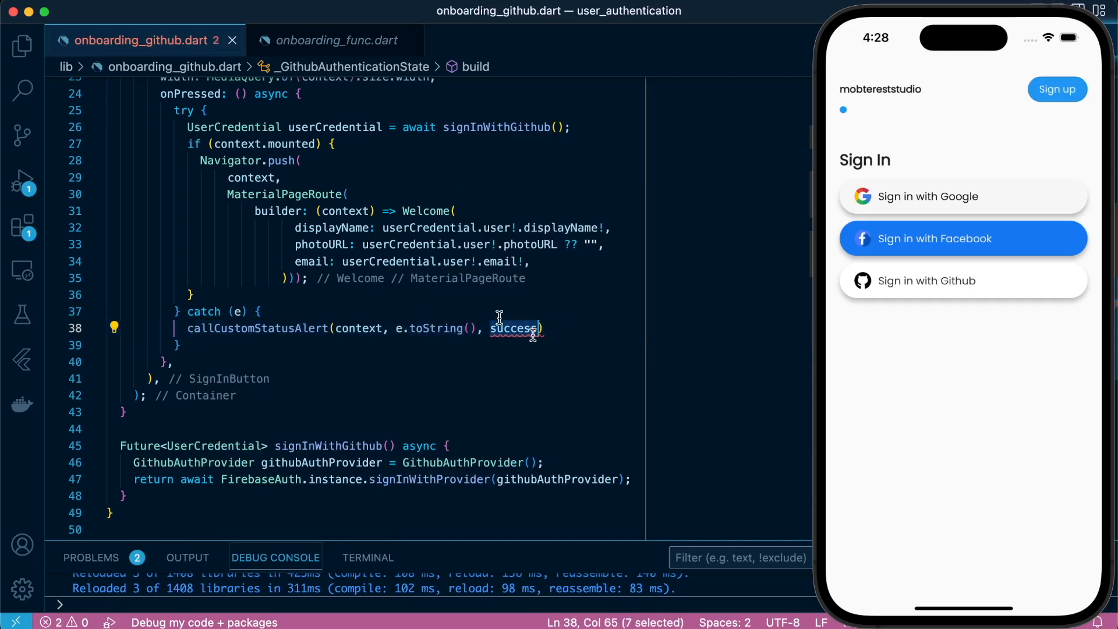
text(false)
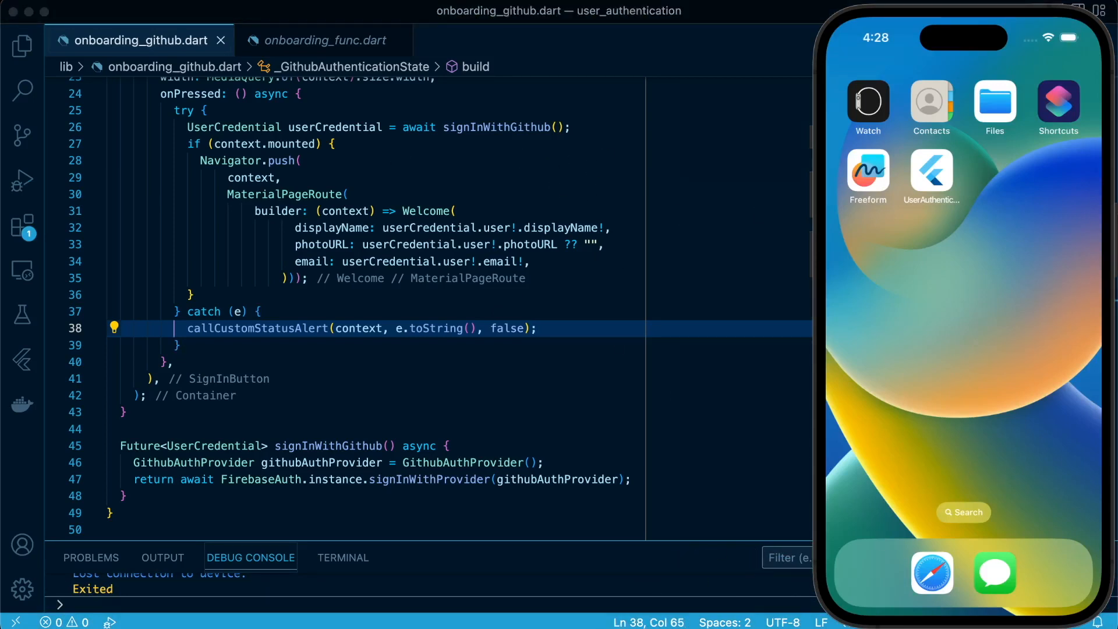
Relaunch the app under the debugger and tap Sign in with Github in the simulator.
click(22, 180)
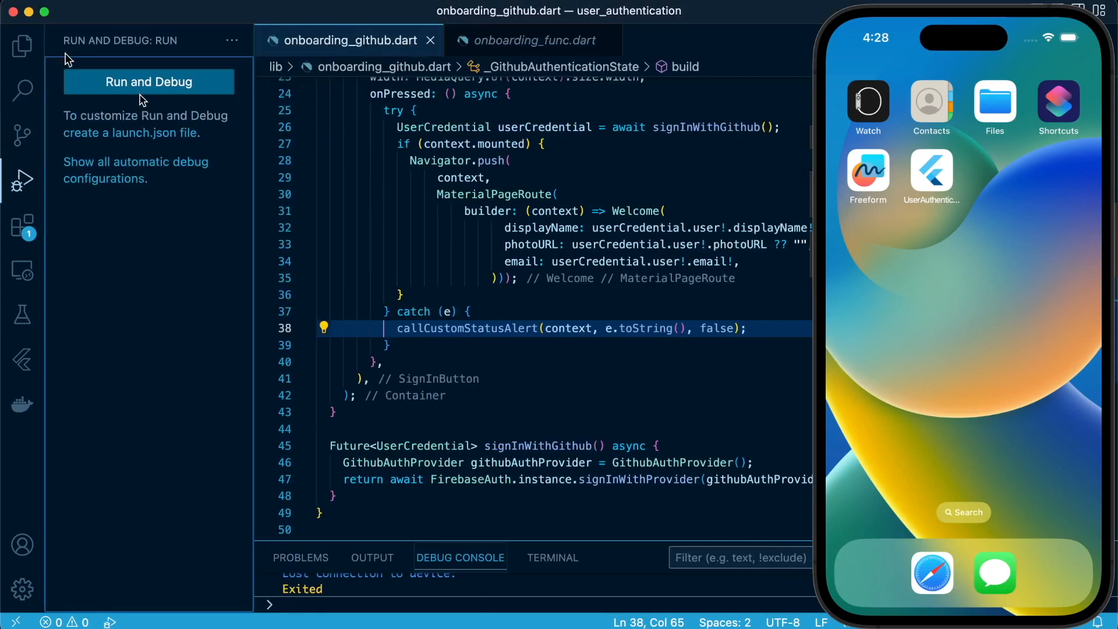
click(22, 45)
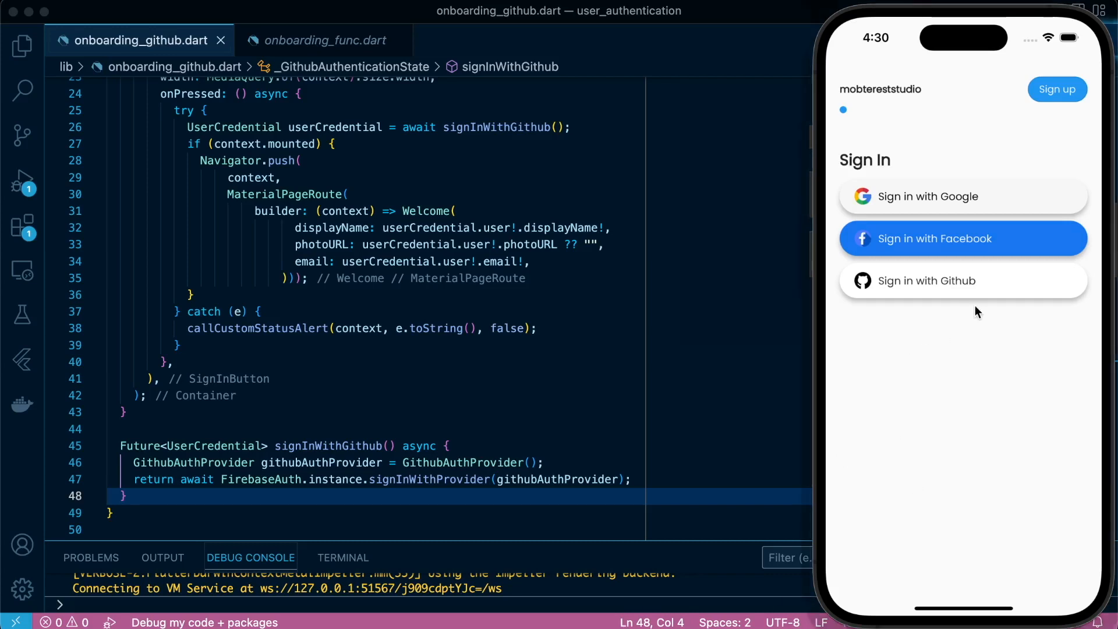
click(962, 280)
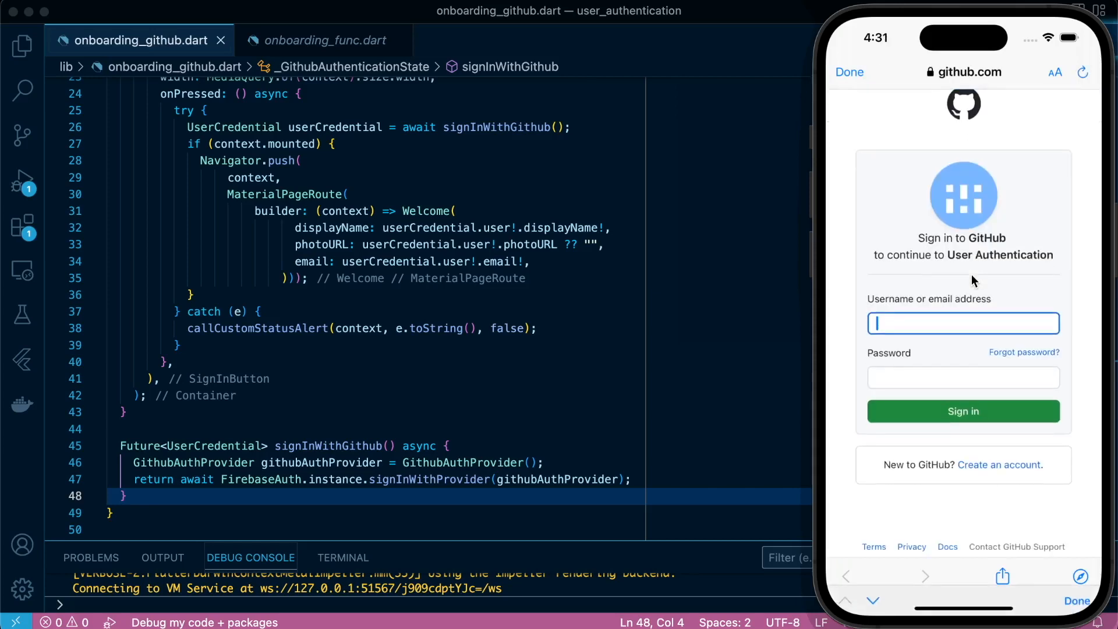
Enter the GitHub email and password, sign in, and authorize User Authentication.
click(964, 322)
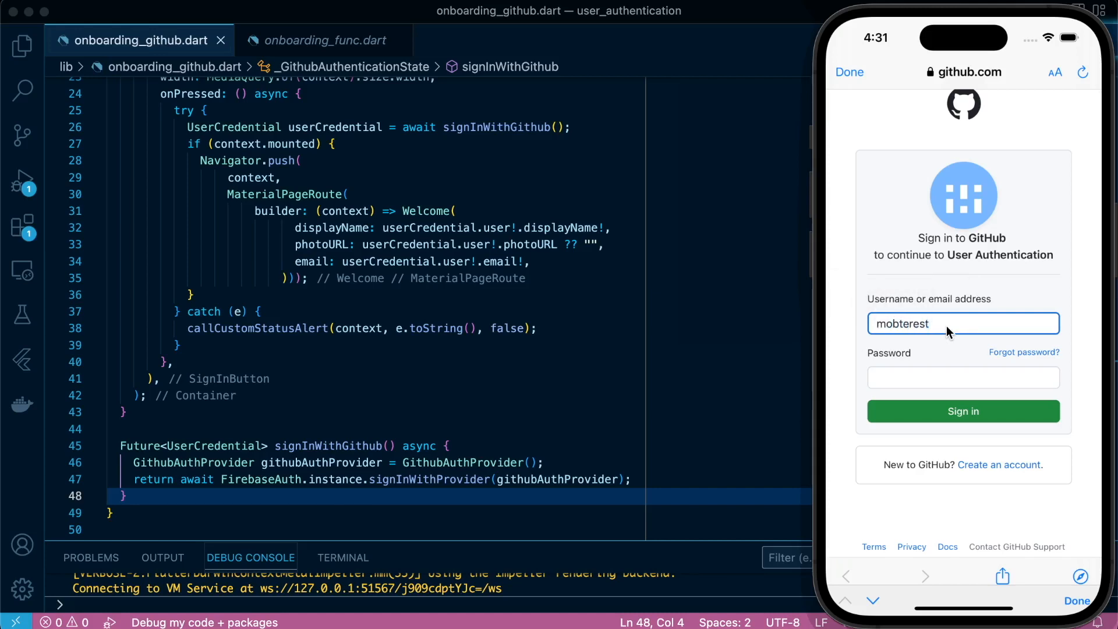
text(@gmai)
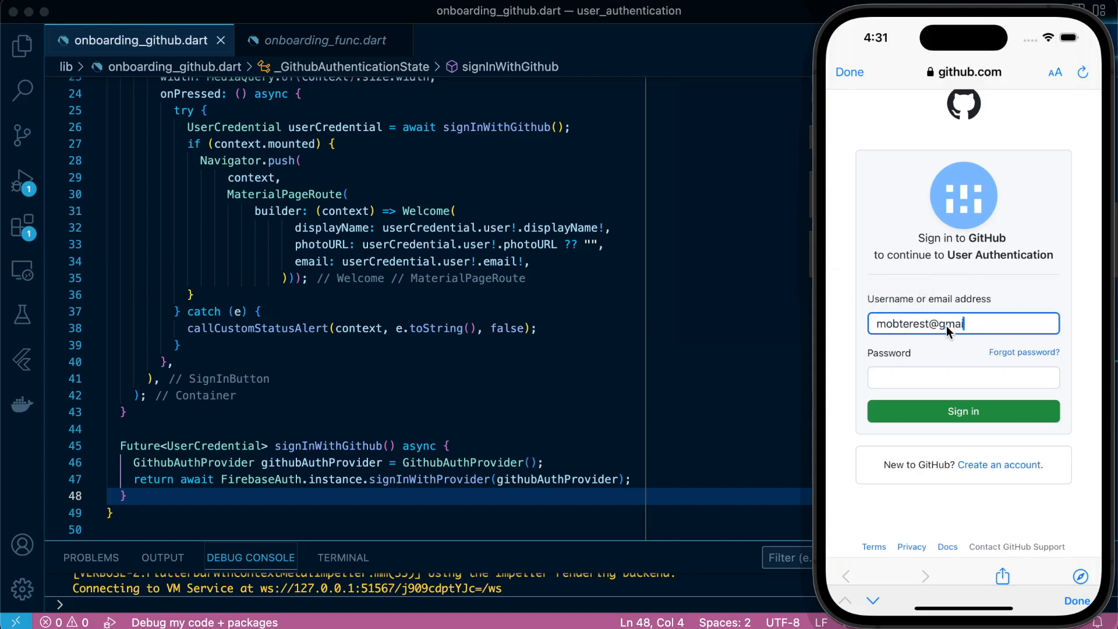
text(l.com)
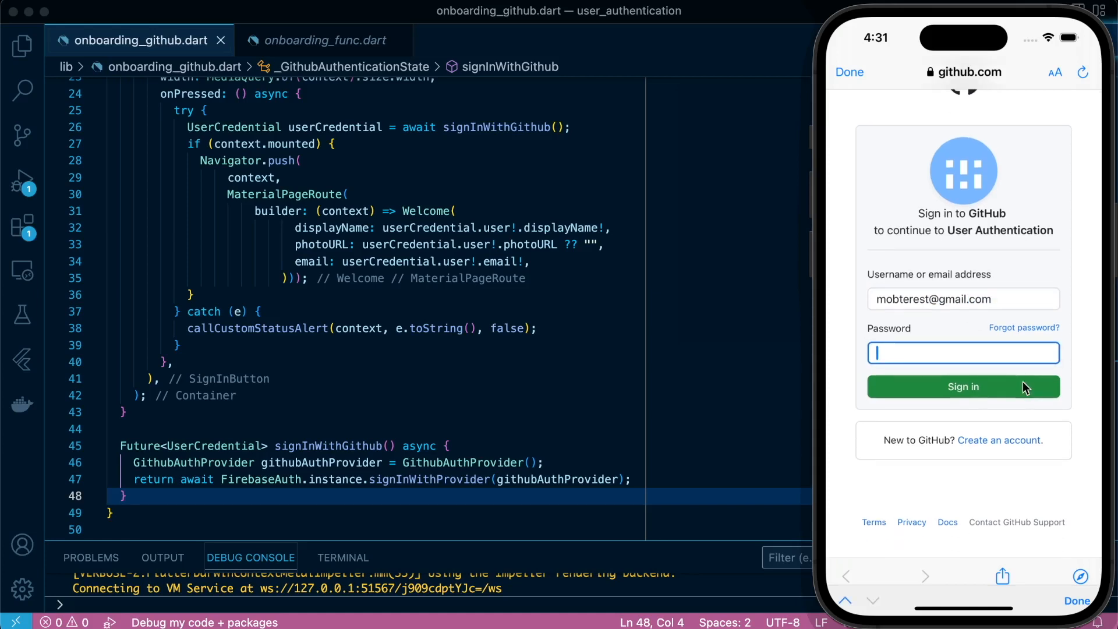
text(••••••)
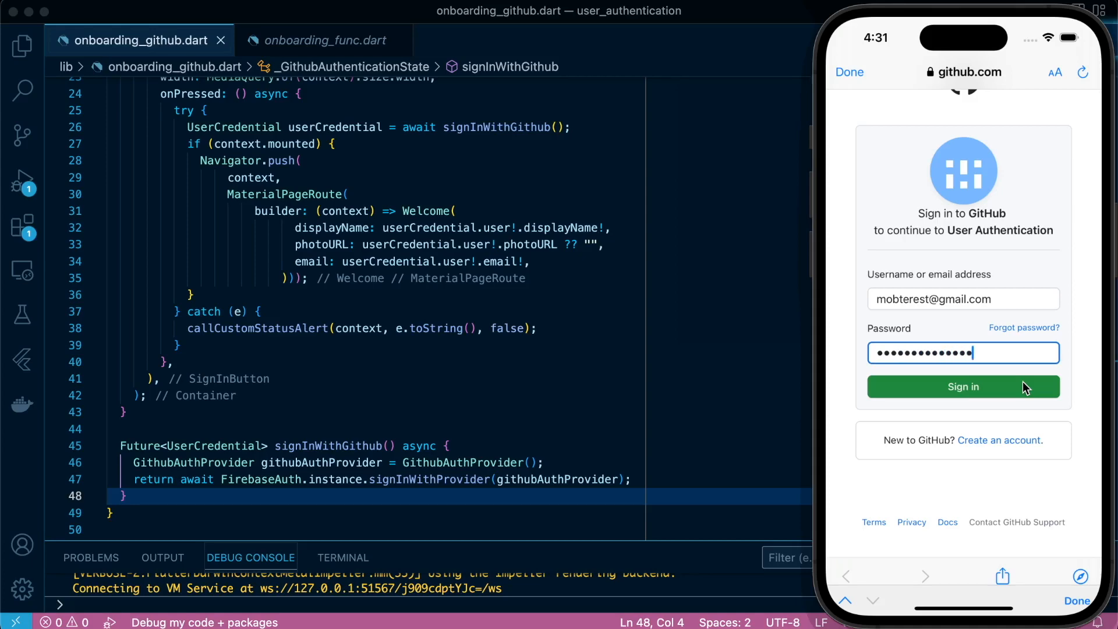
click(964, 387)
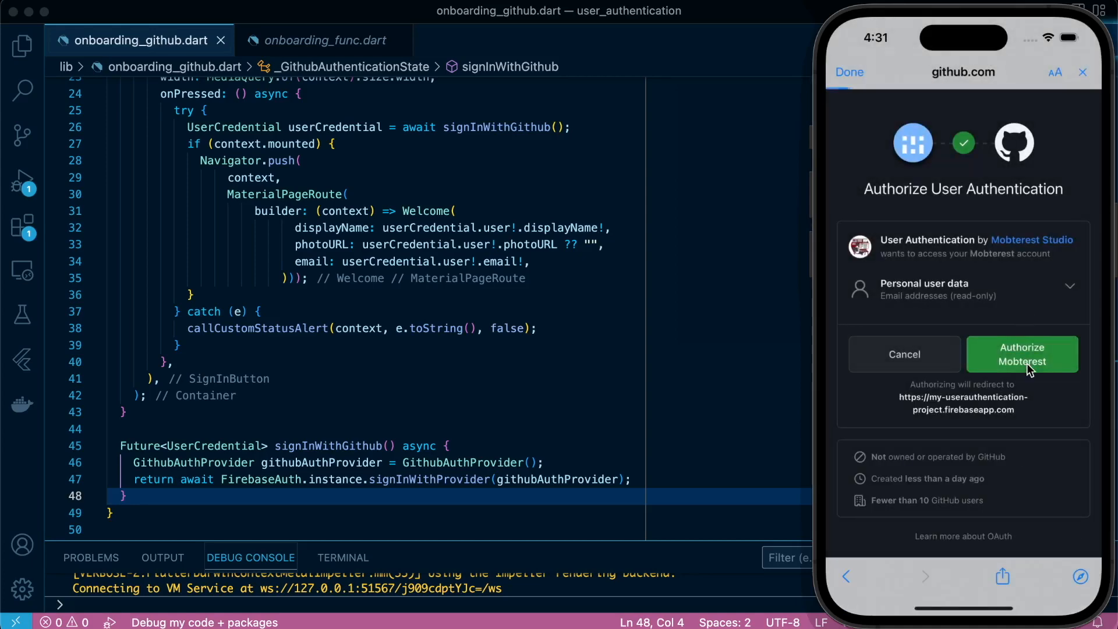
click(1022, 354)
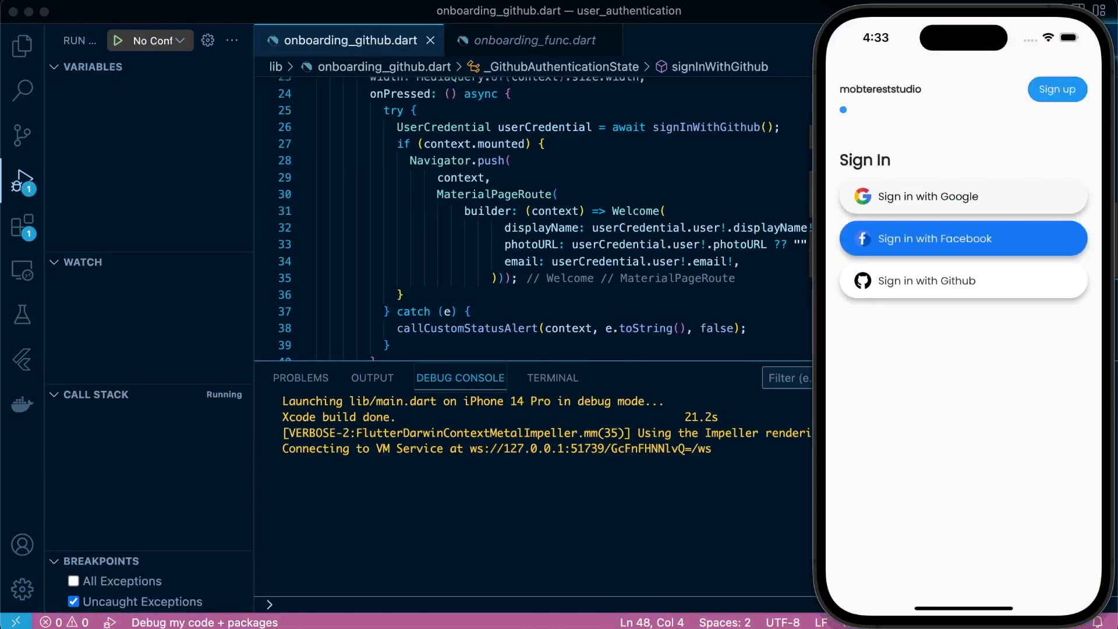
mouse_move(1030, 290)
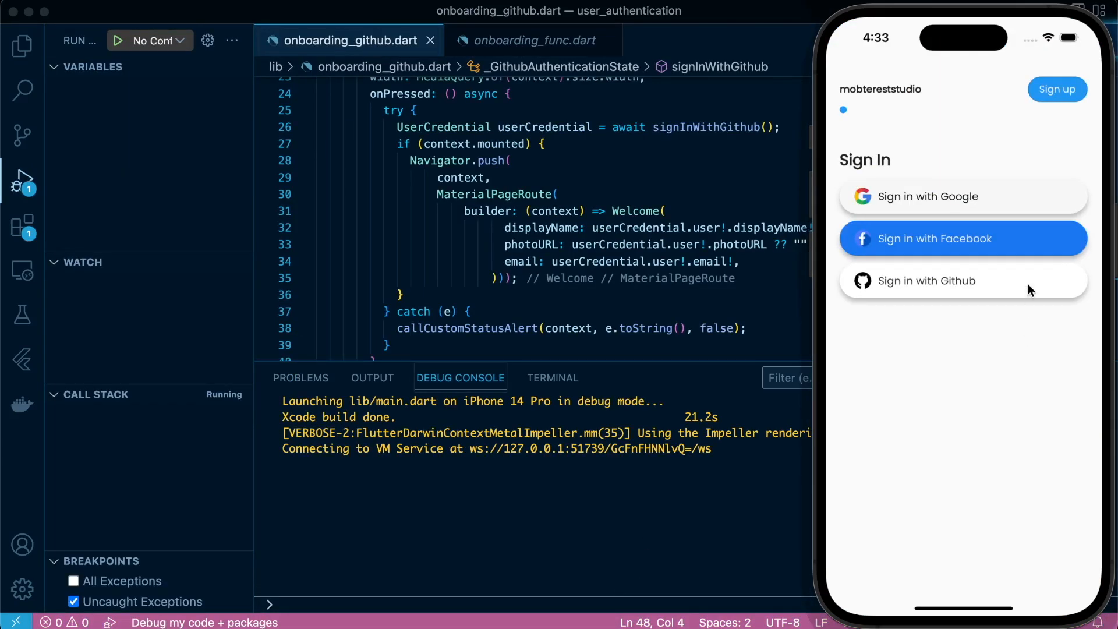
Tap Sign in with Github to land on the Welcome screen with the user's name and email.
click(926, 281)
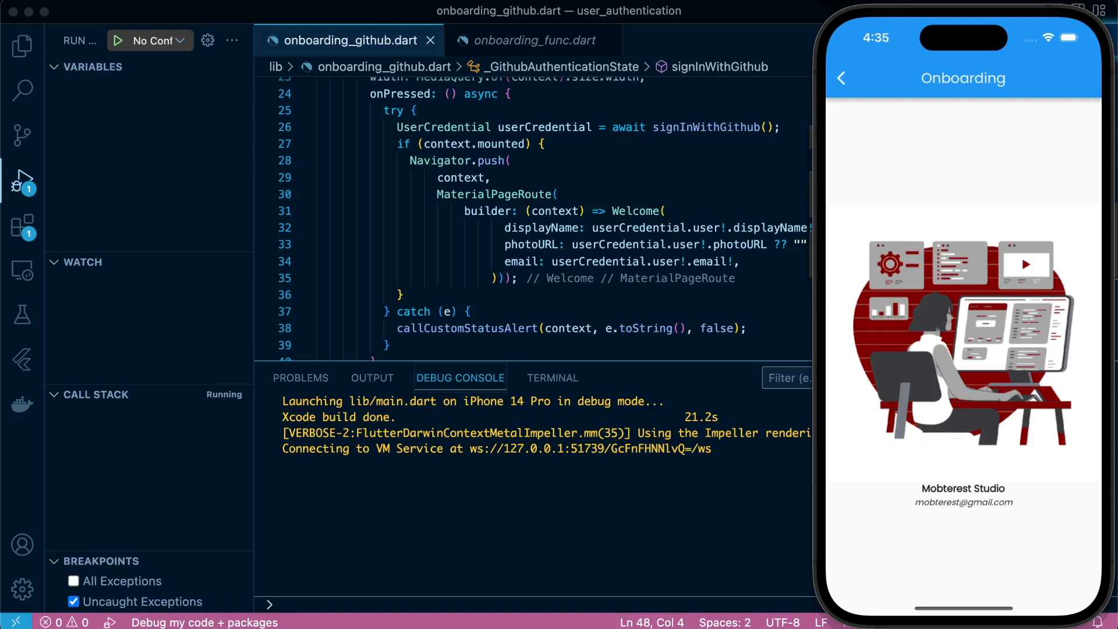
mouse_move(1082, 478)
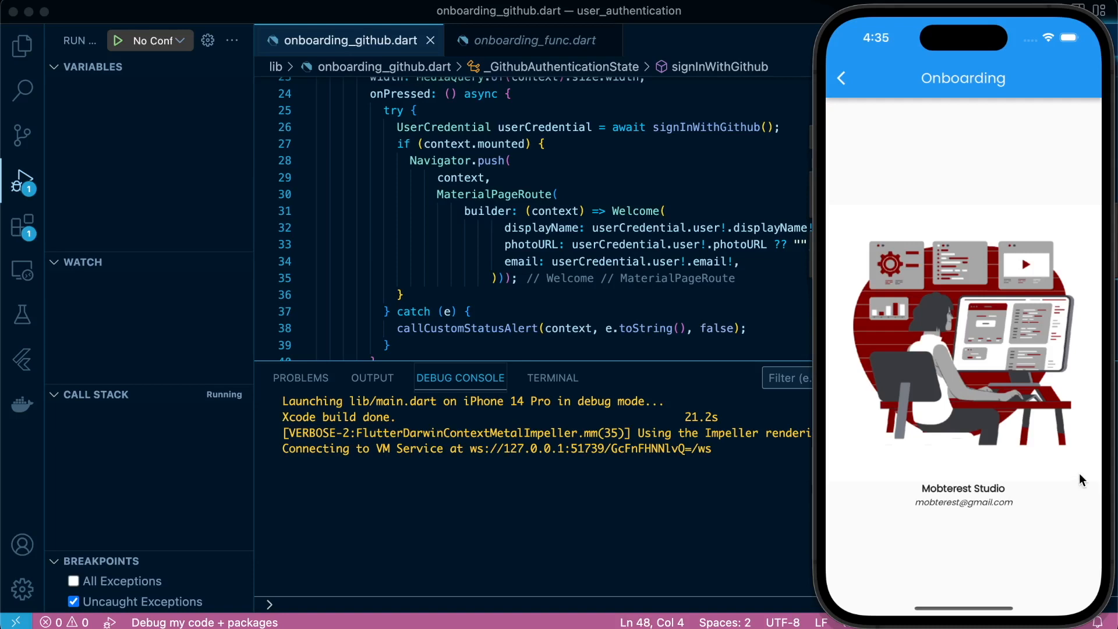